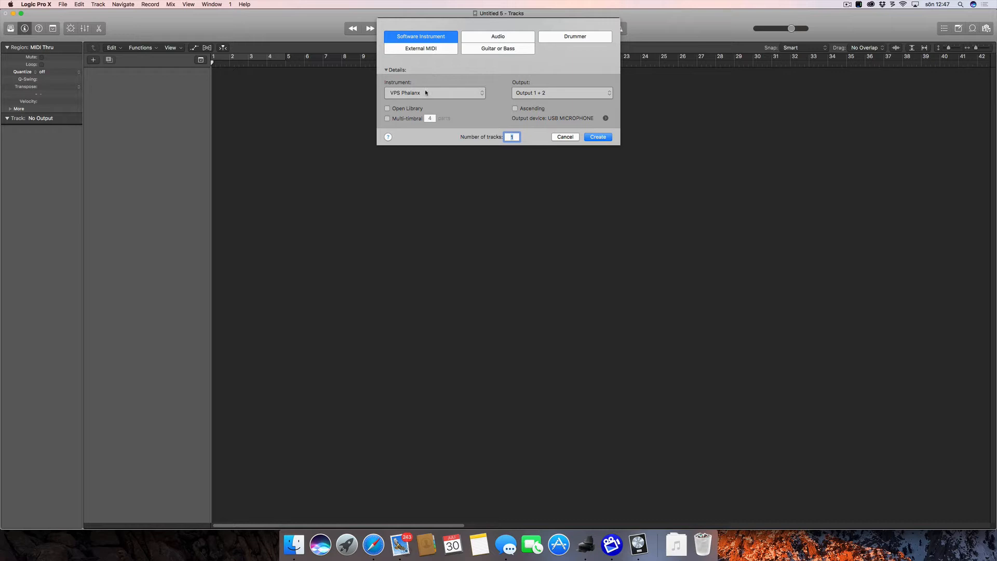
mouse_move(436, 94)
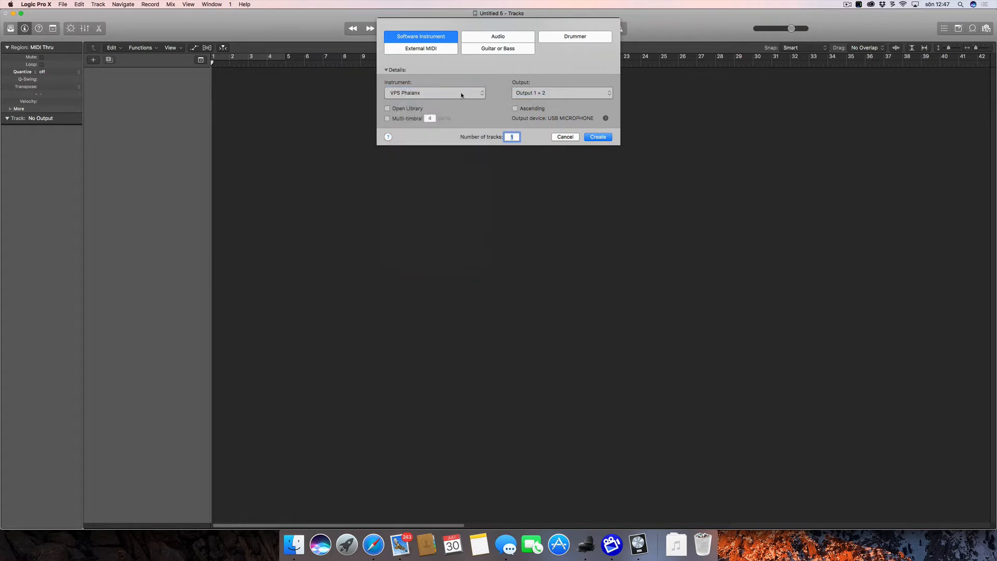
mouse_move(489, 133)
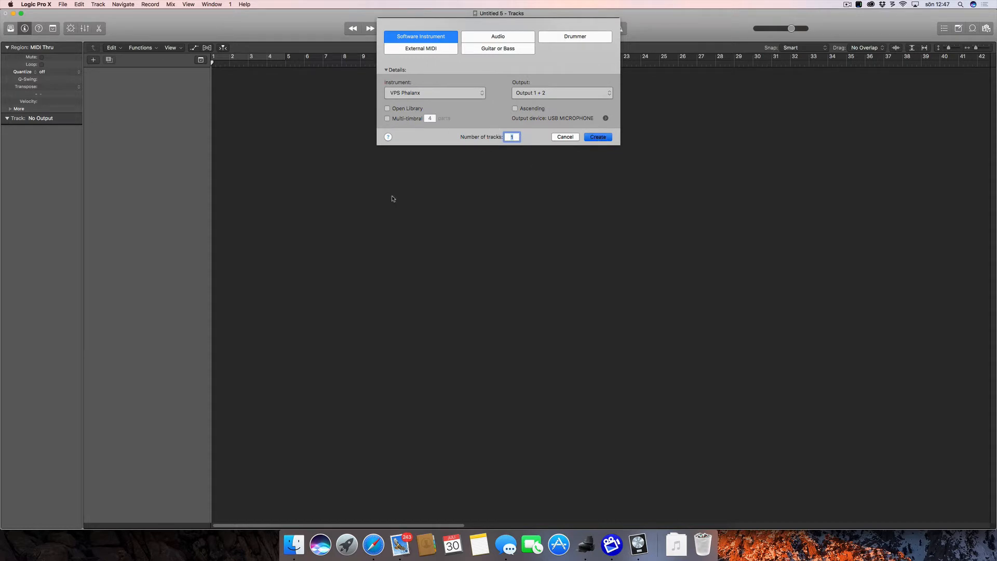
mouse_move(285, 228)
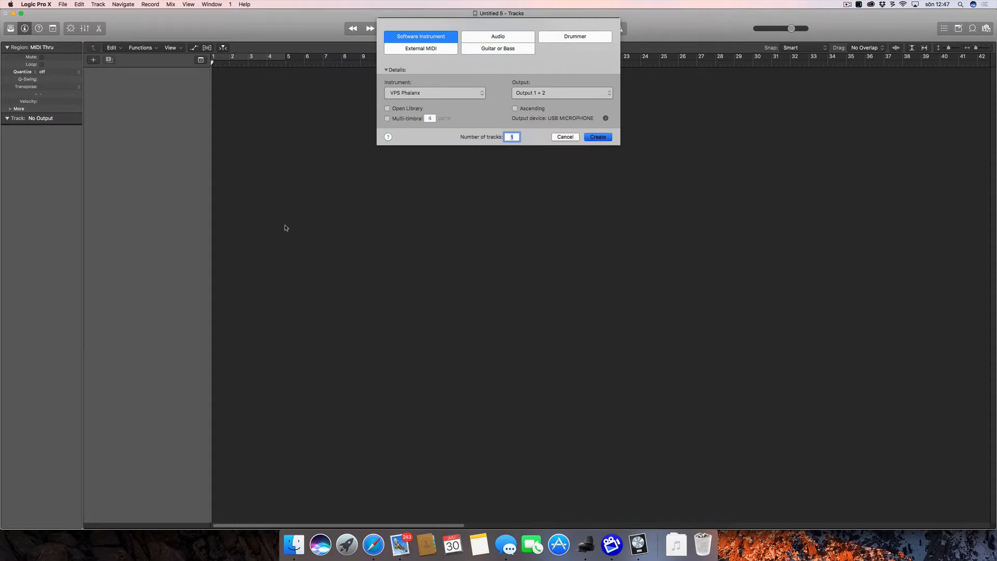
Step: Create the Inst 1 software instrument track loaded with VPS Phalanx
click(596, 136)
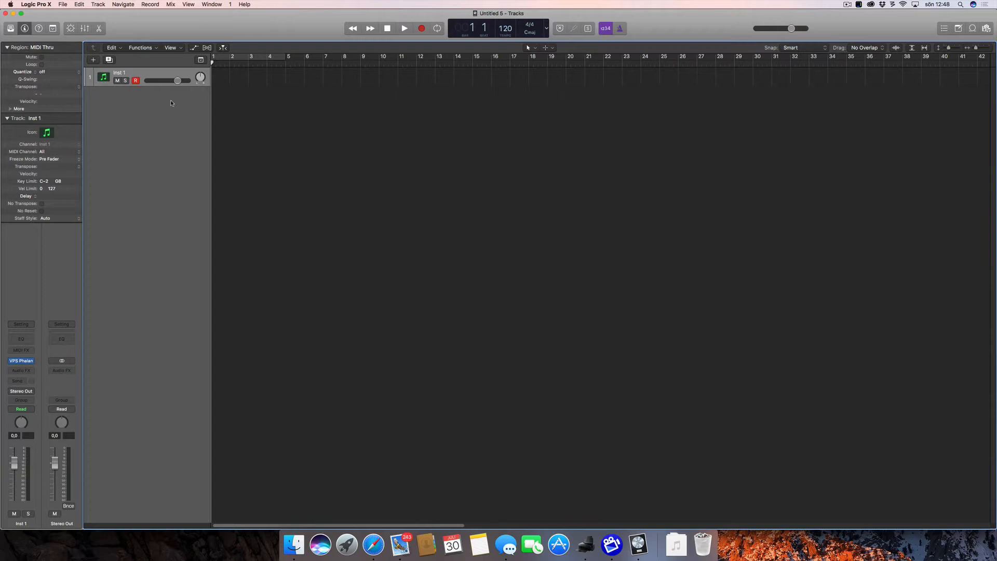
mouse_move(164, 307)
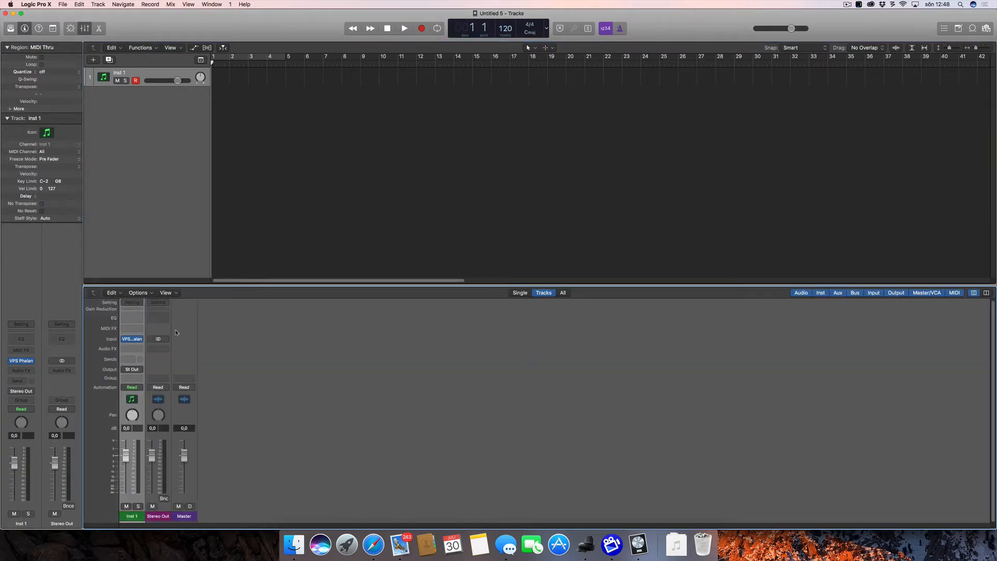
mouse_move(147, 226)
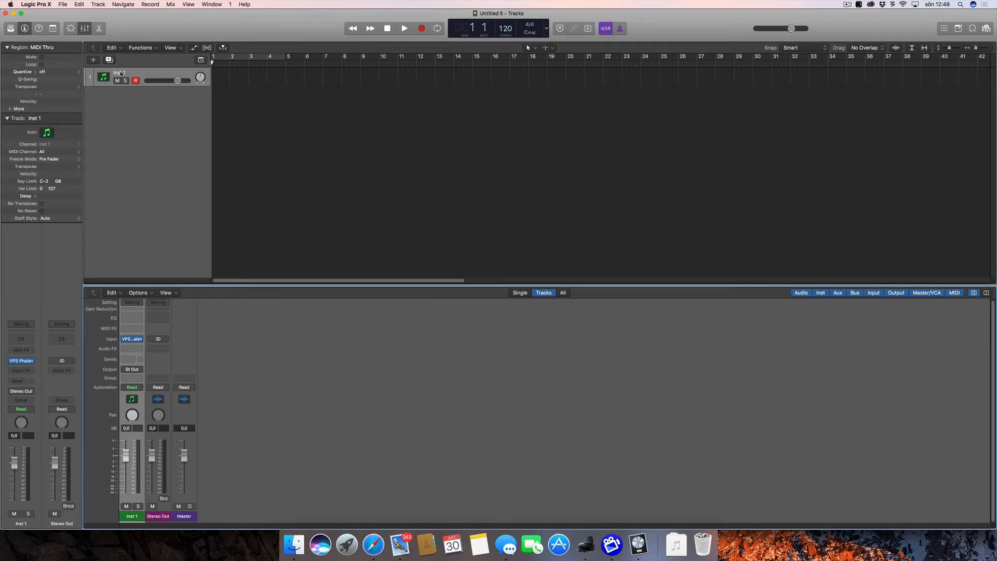
Step: Rename the instrument track to 'sdalfkj' and toggle its Solo button
double_click(118, 71)
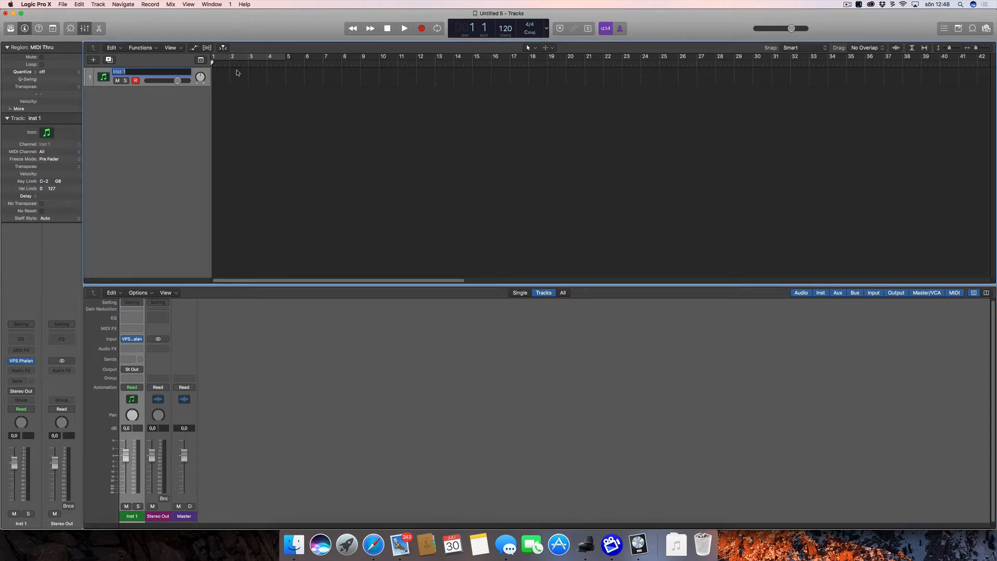
text(sdalfkj)
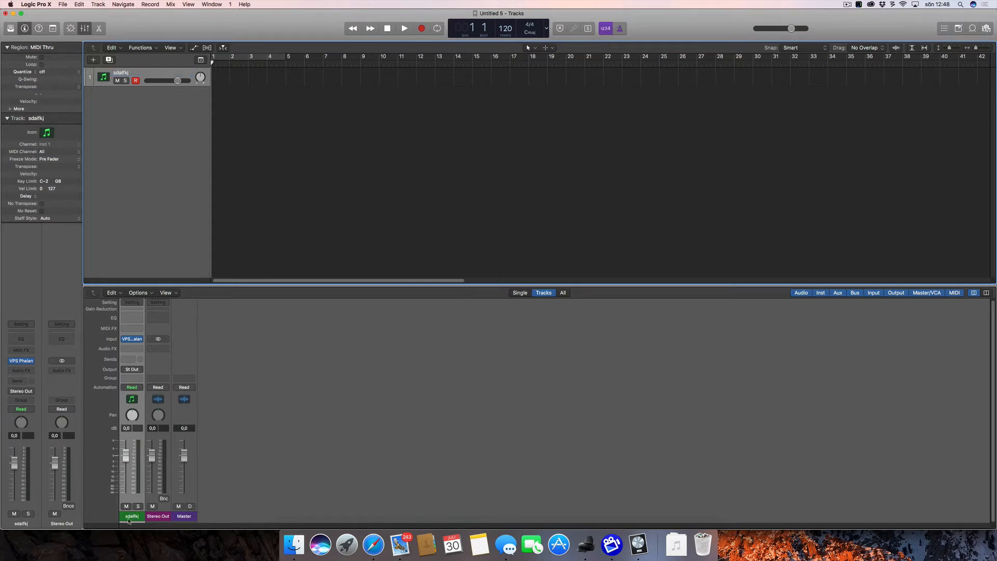
mouse_move(131, 516)
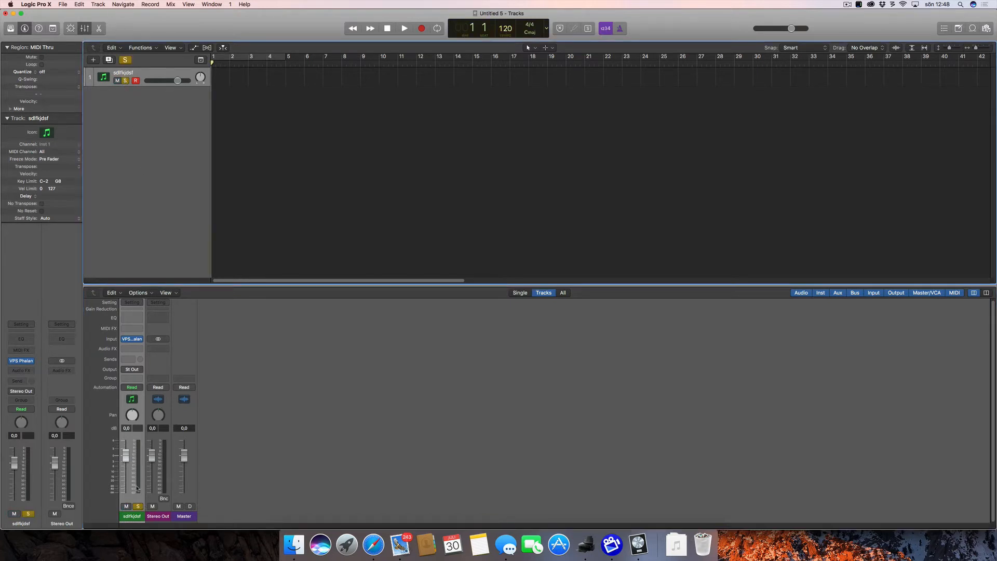
click(127, 80)
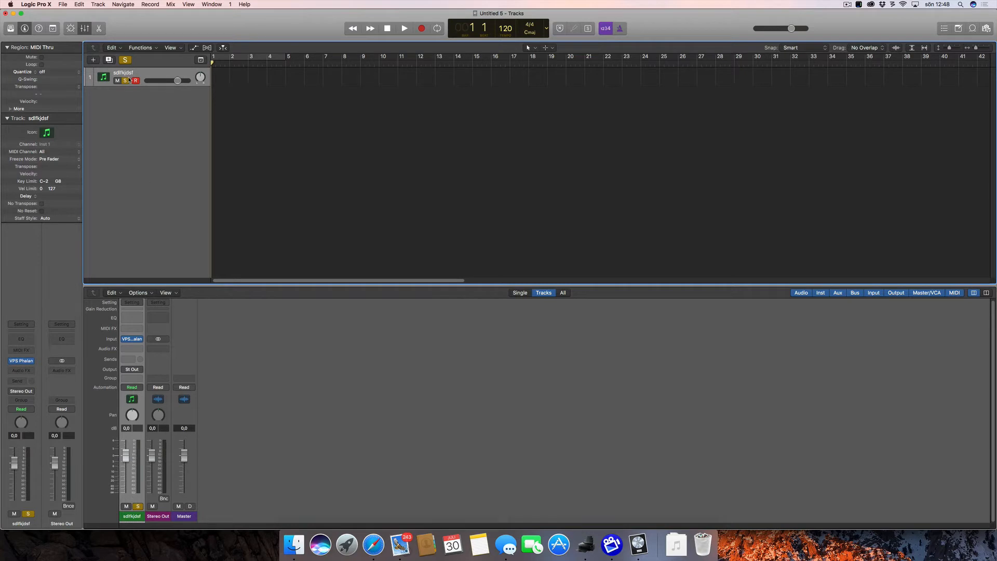
mouse_move(128, 80)
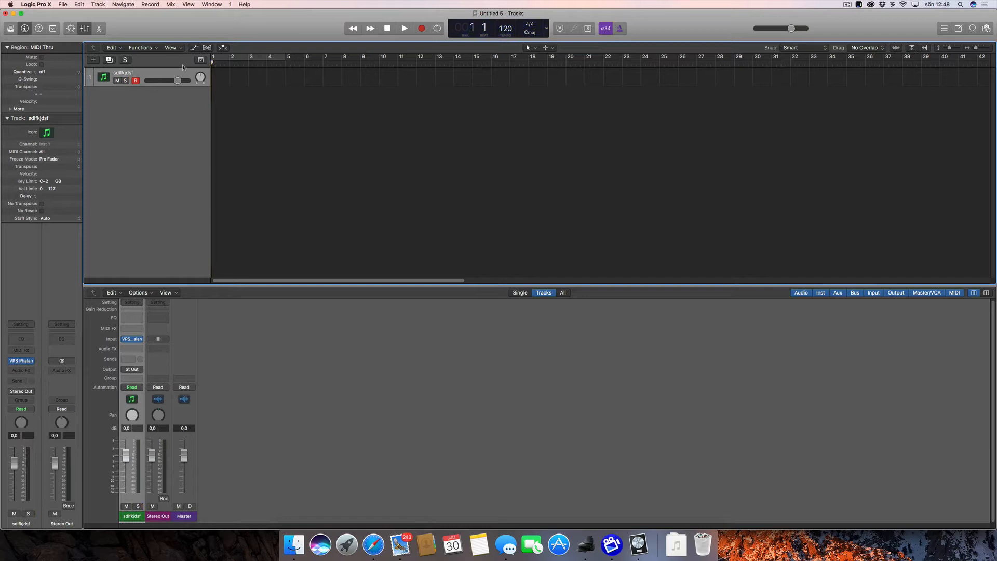
Step: Delete the renamed track and create multi-timbral VPS Phalanx Multi-Output (16xStereo) tracks
right_click(147, 76)
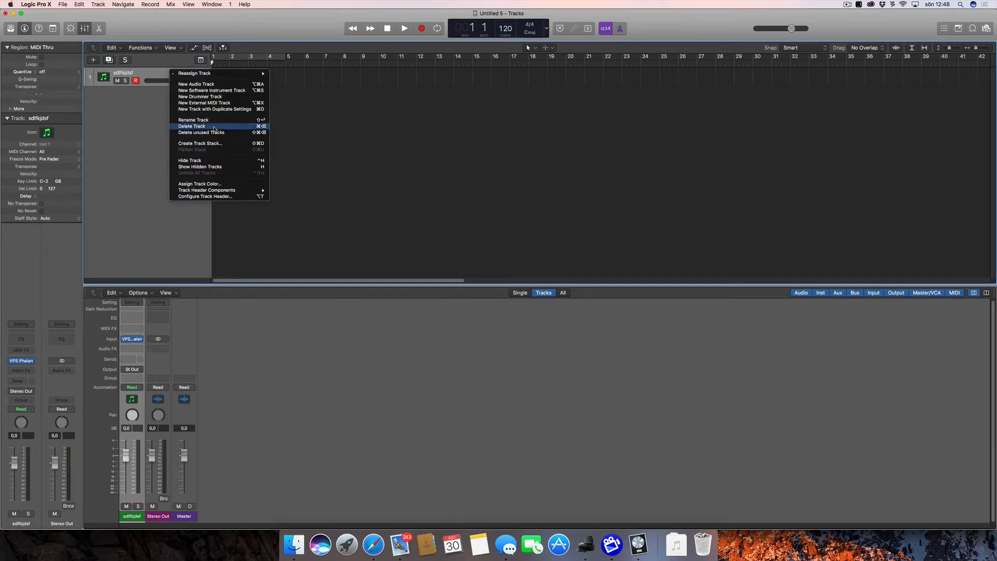
click(211, 90)
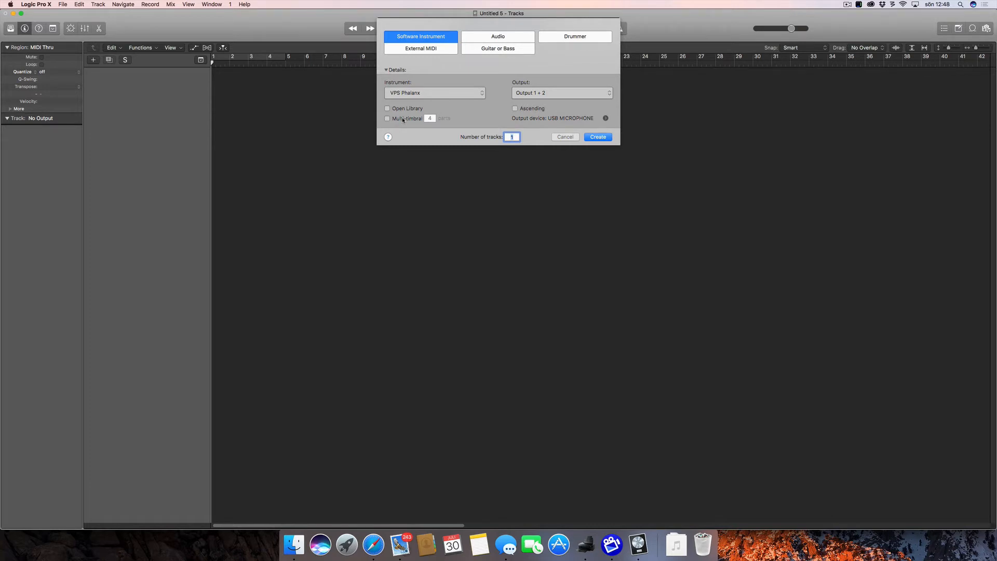
click(434, 93)
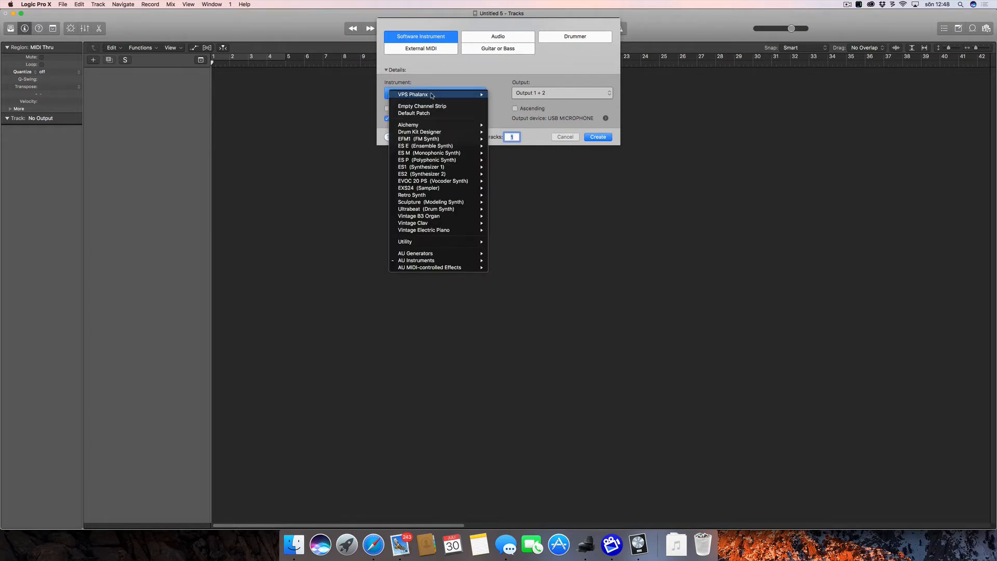
click(562, 92)
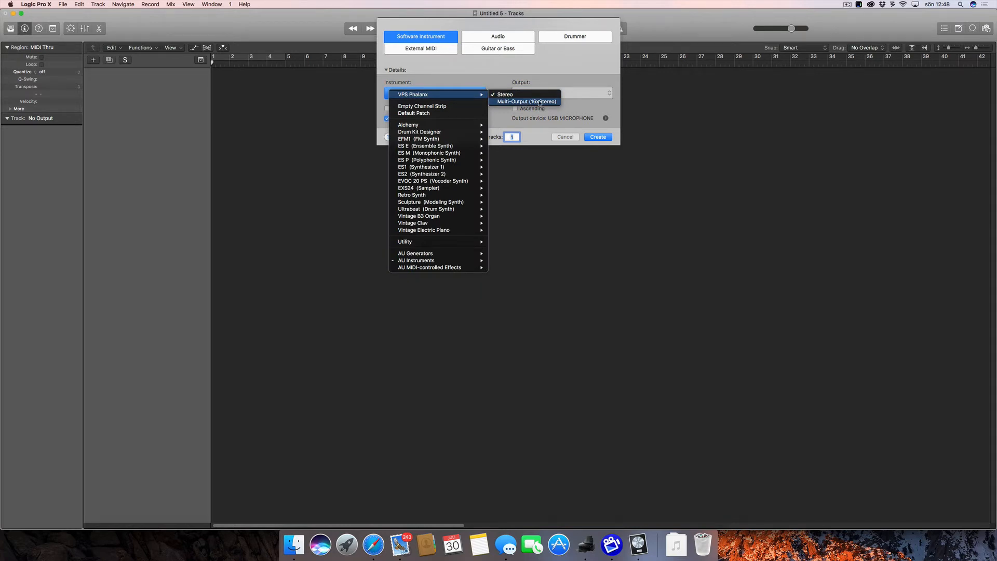
click(524, 101)
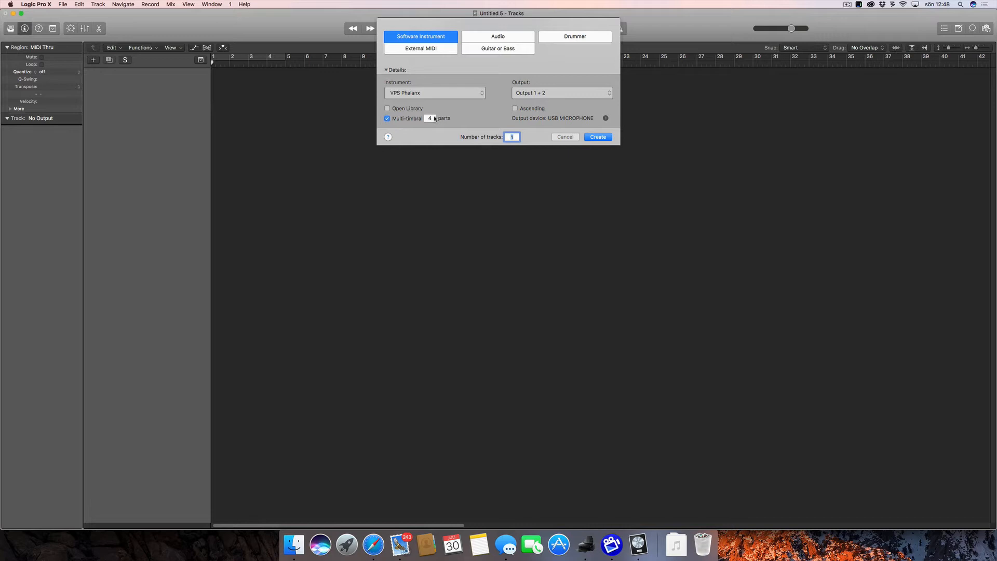
mouse_move(589, 119)
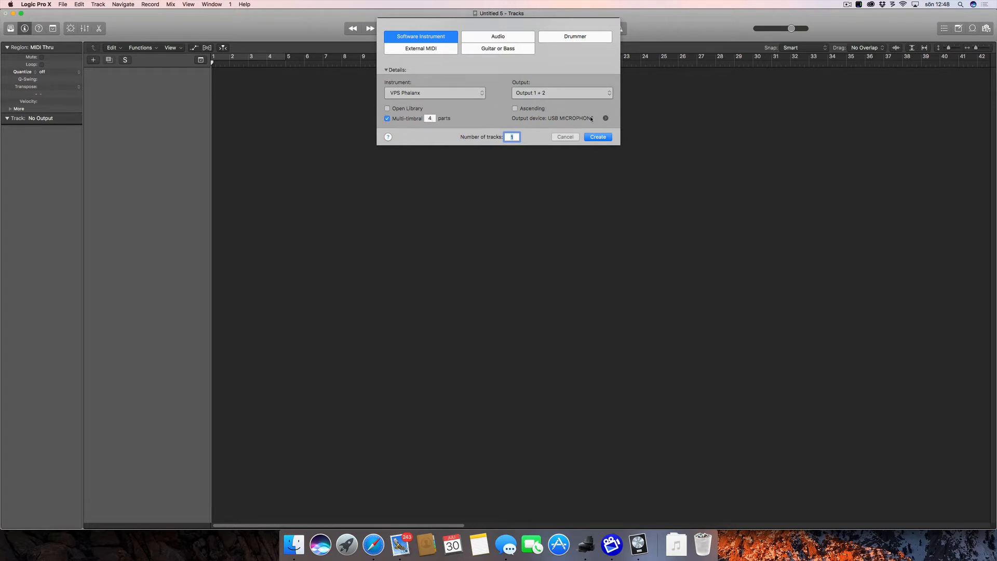
mouse_move(616, 170)
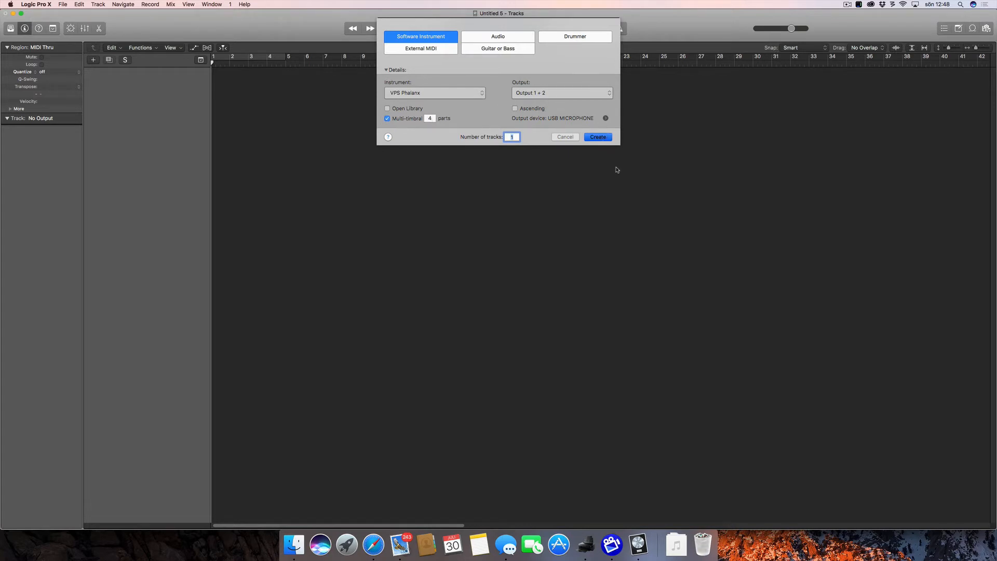
click(597, 137)
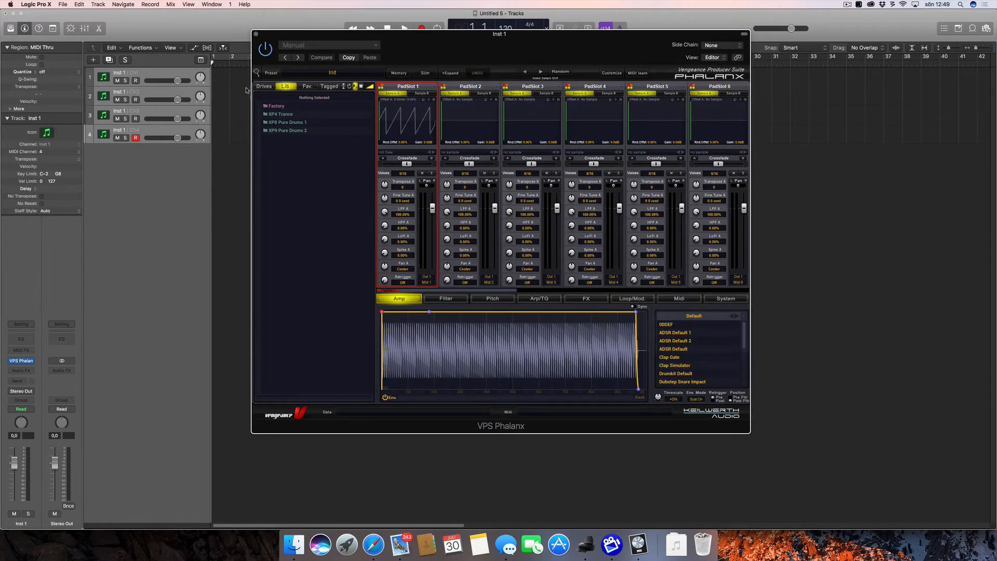
mouse_move(139, 71)
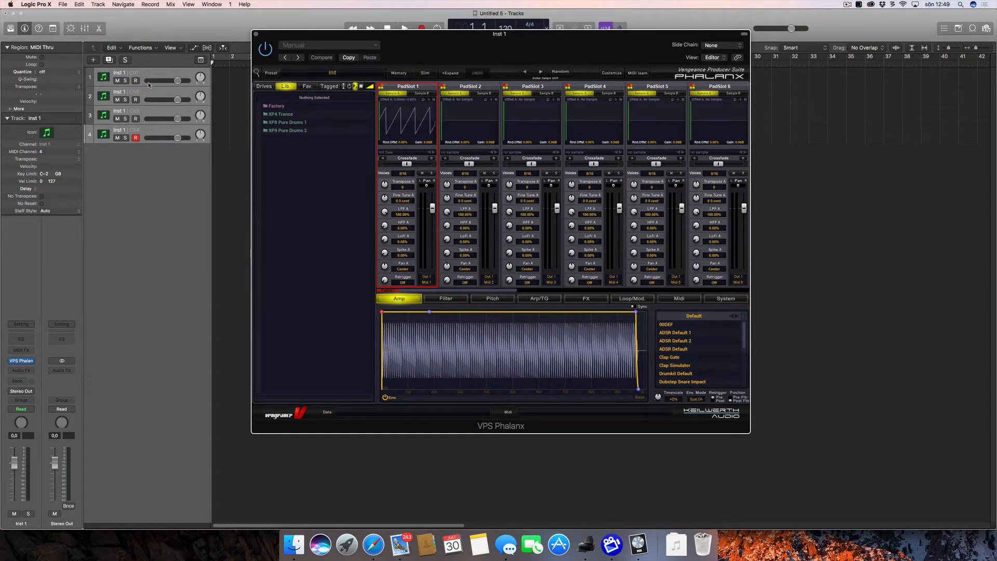
mouse_move(482, 140)
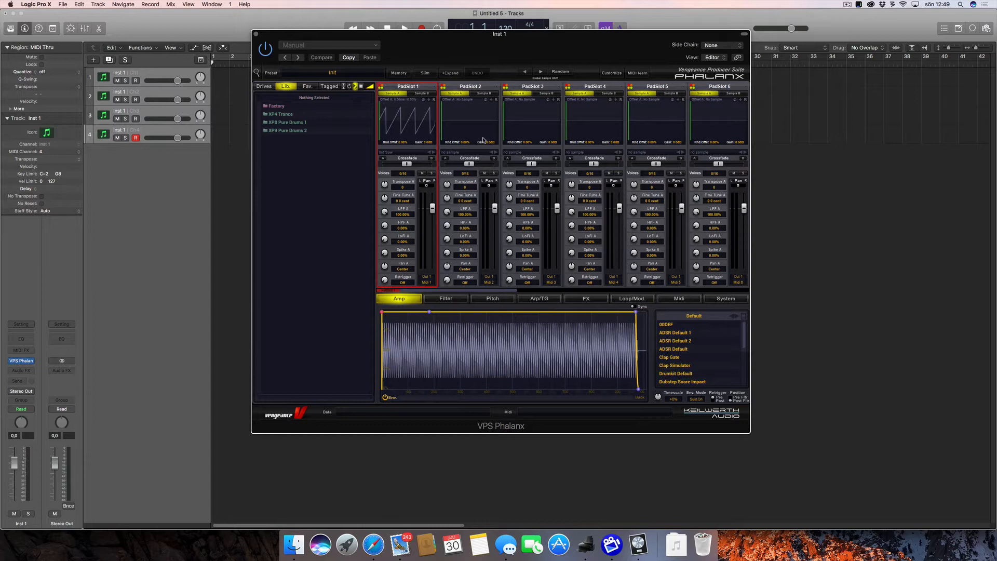
mouse_move(429, 278)
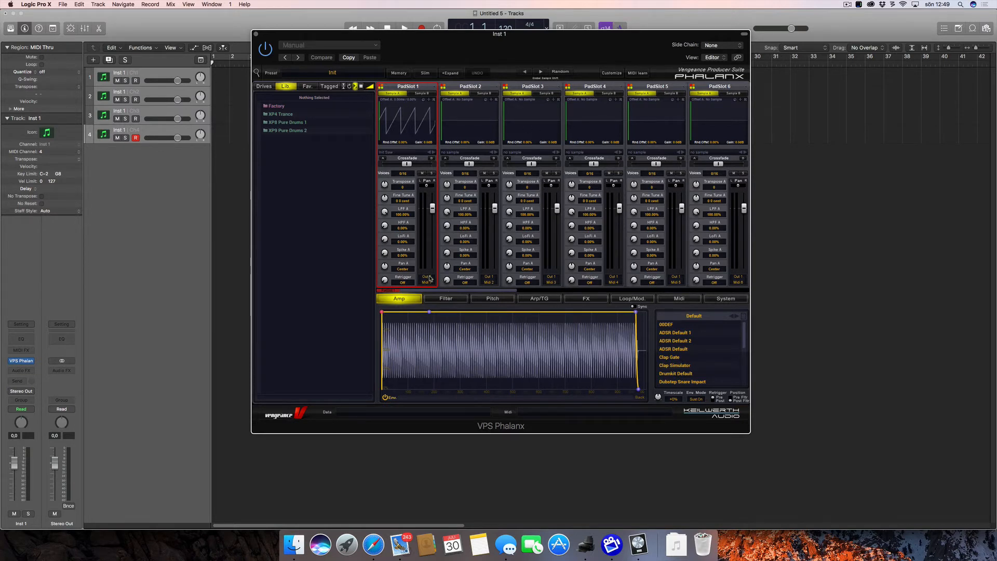
Step: Set Phalanx pad outputs to 'set all incremental 1..16' and open a sample library folder
click(425, 276)
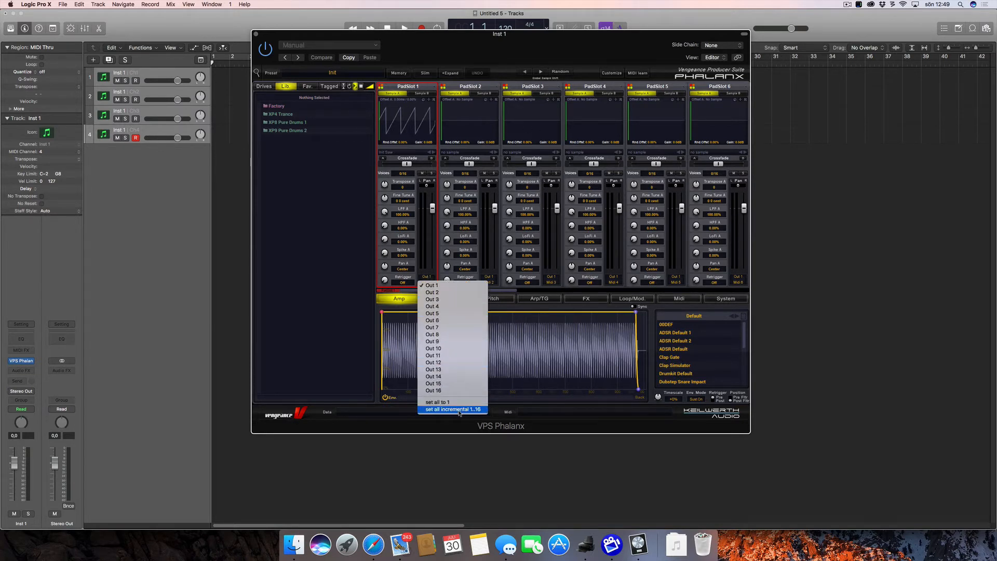
mouse_move(470, 413)
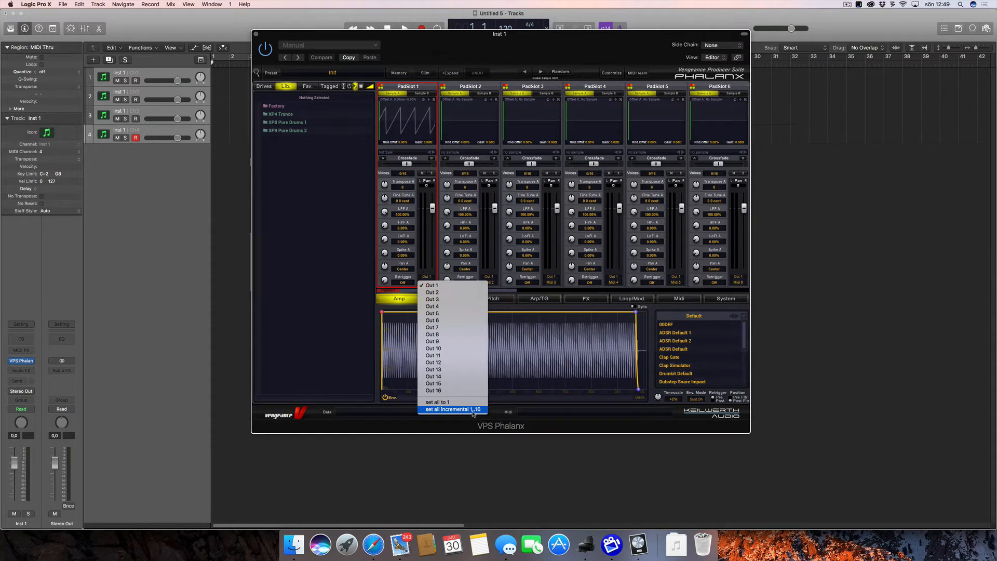
click(452, 408)
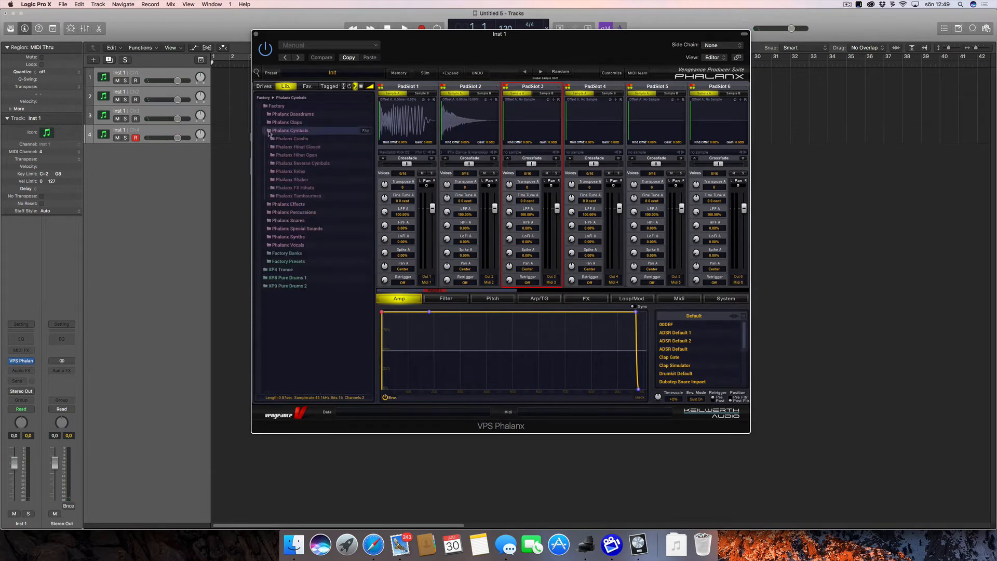
click(297, 147)
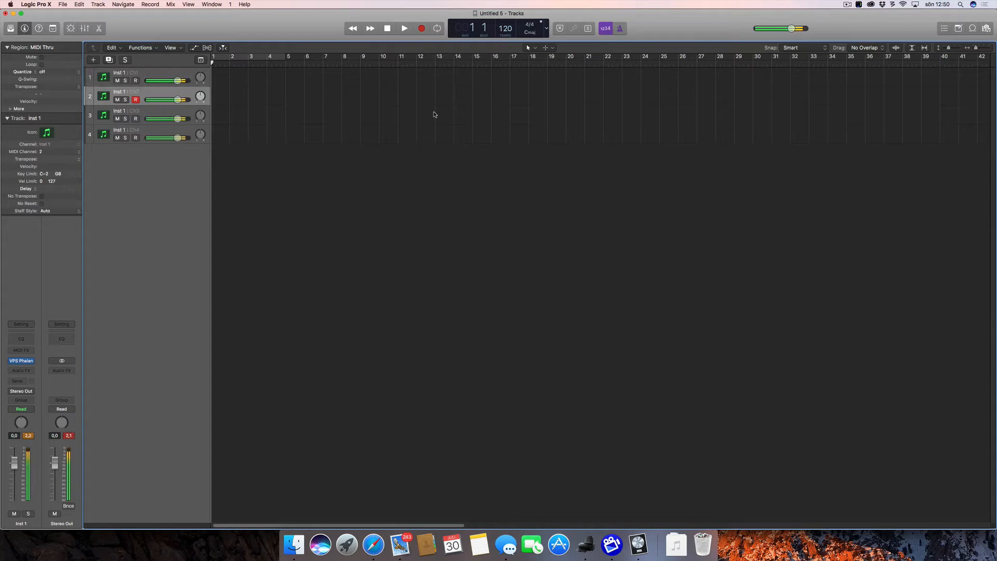
Step: Select the third and fourth drum tracks, then play and stop the drum pattern
click(125, 110)
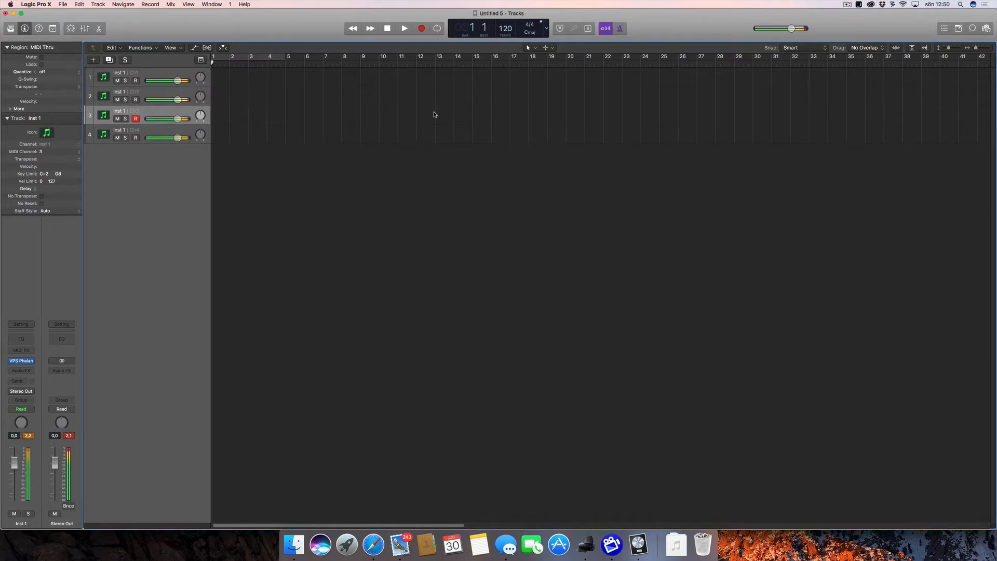
click(89, 134)
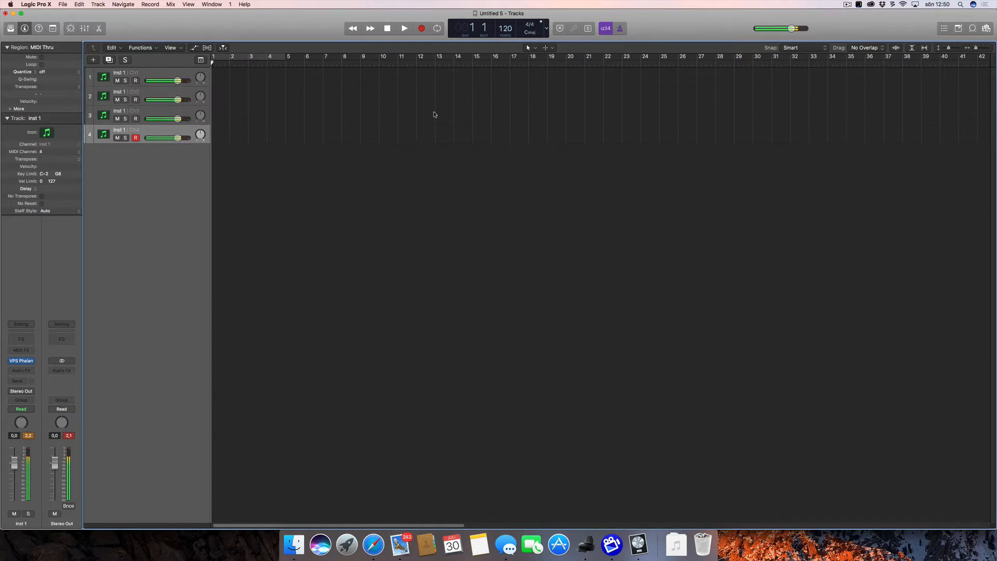
click(135, 79)
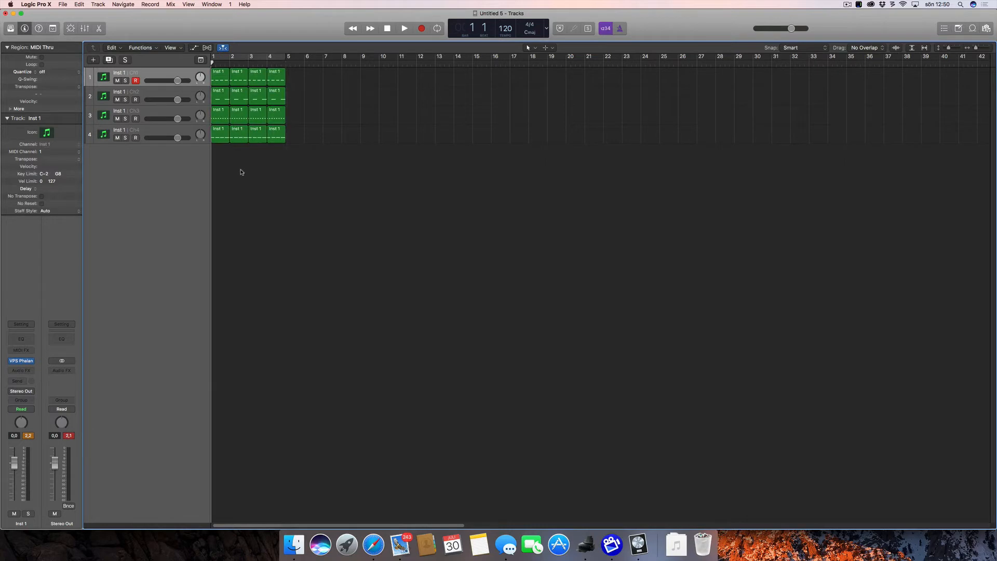
click(404, 28)
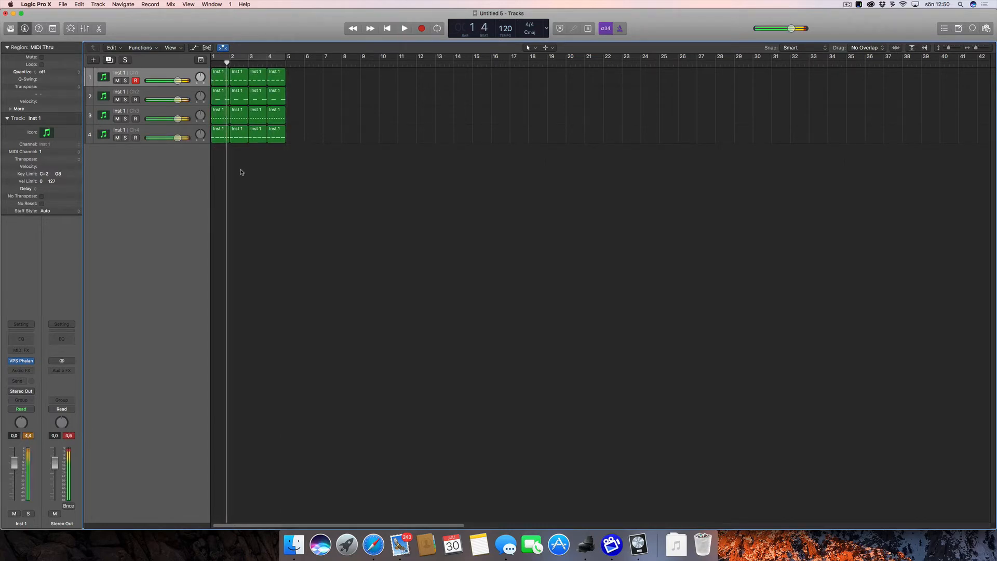
click(404, 28)
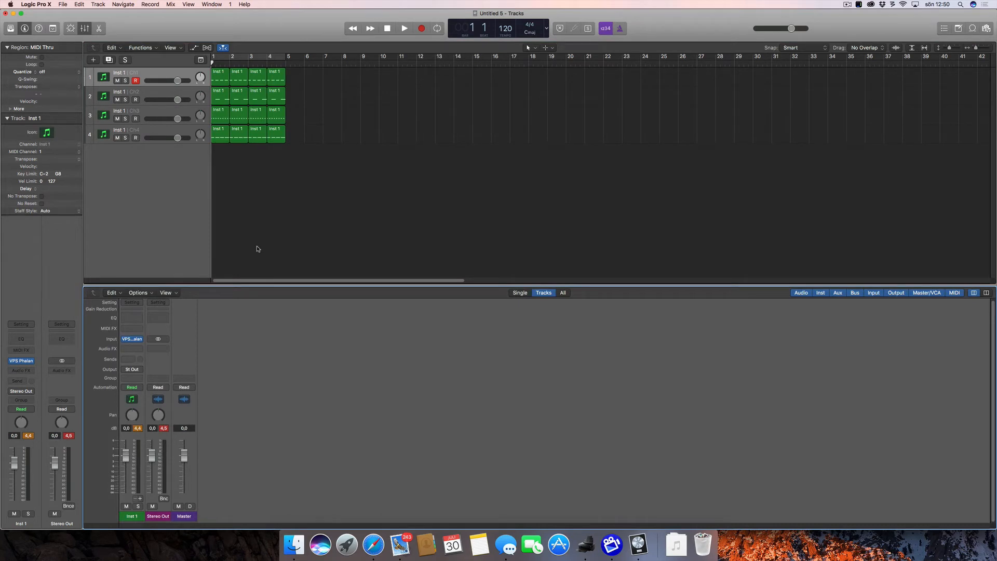
Step: Play and stop the four-bar drum pattern again, then select the top track
click(405, 28)
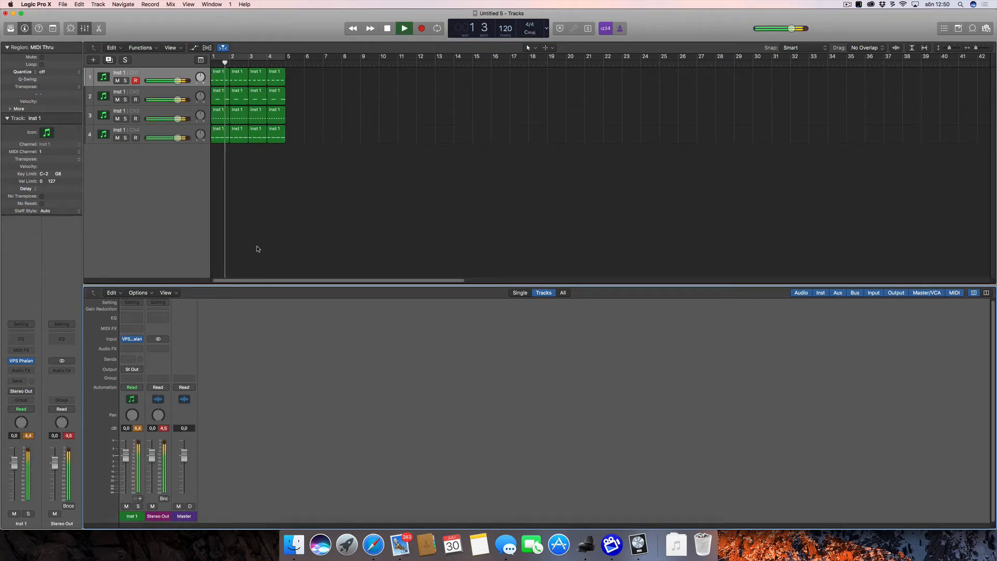
click(386, 28)
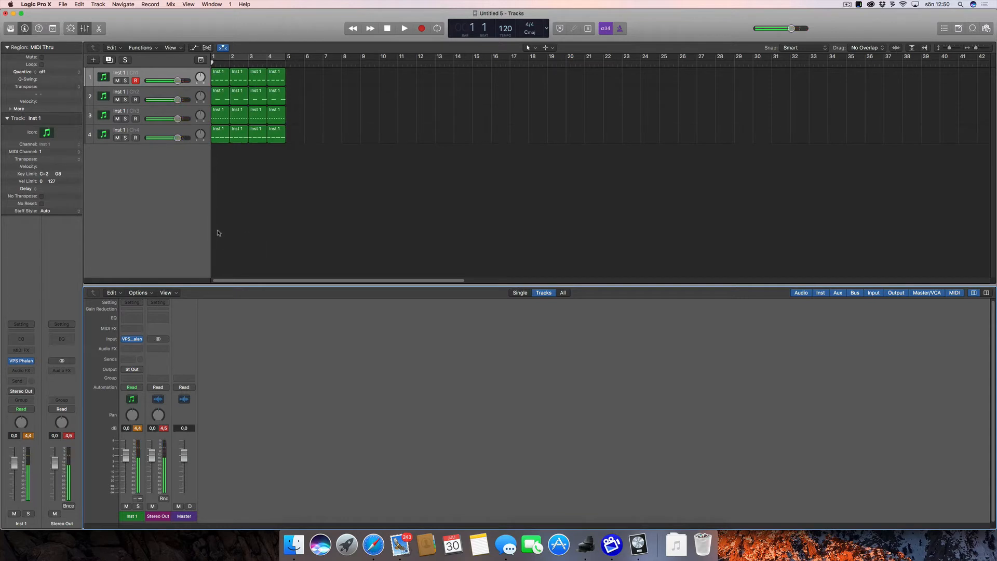
click(125, 59)
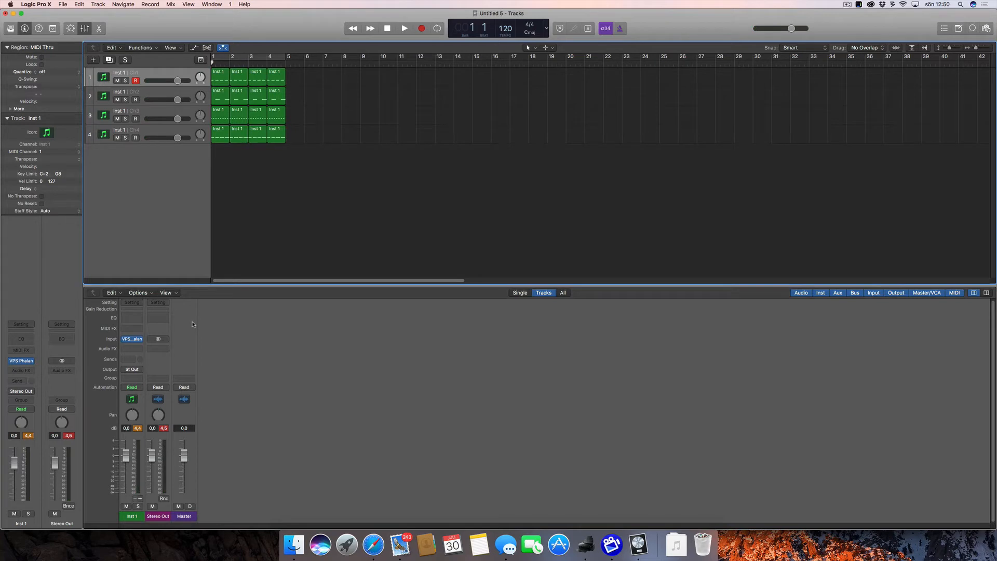
mouse_move(158, 100)
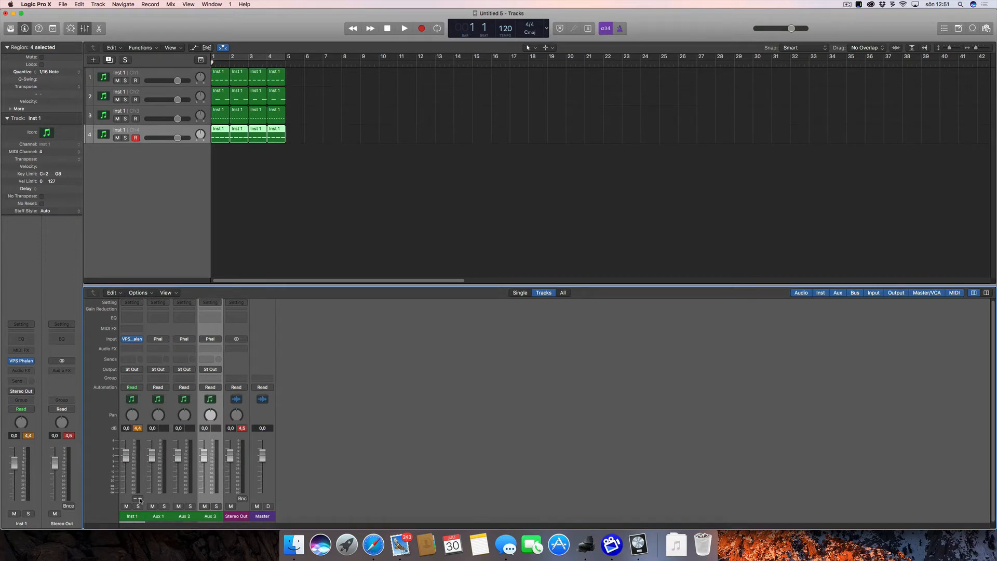
click(404, 28)
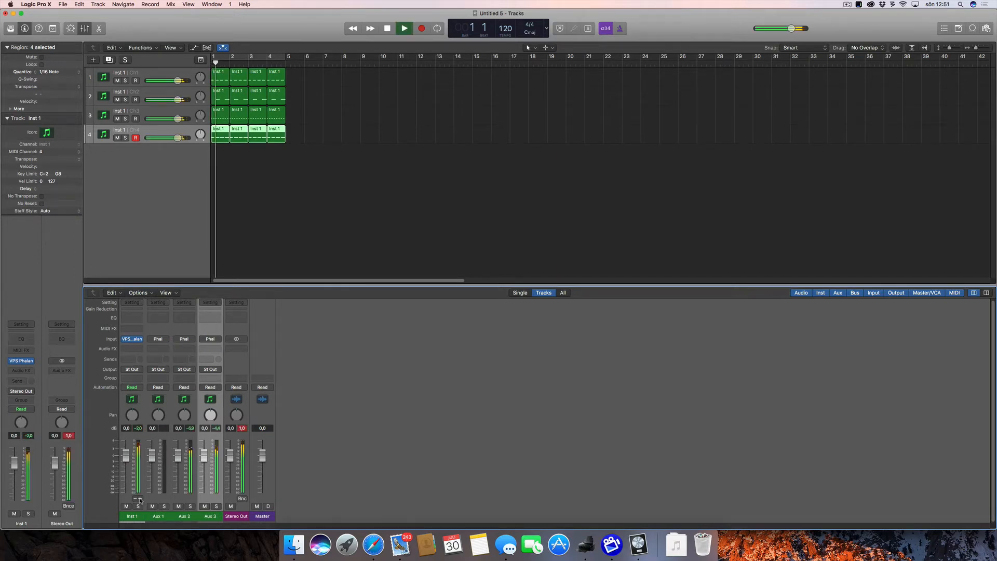
click(404, 28)
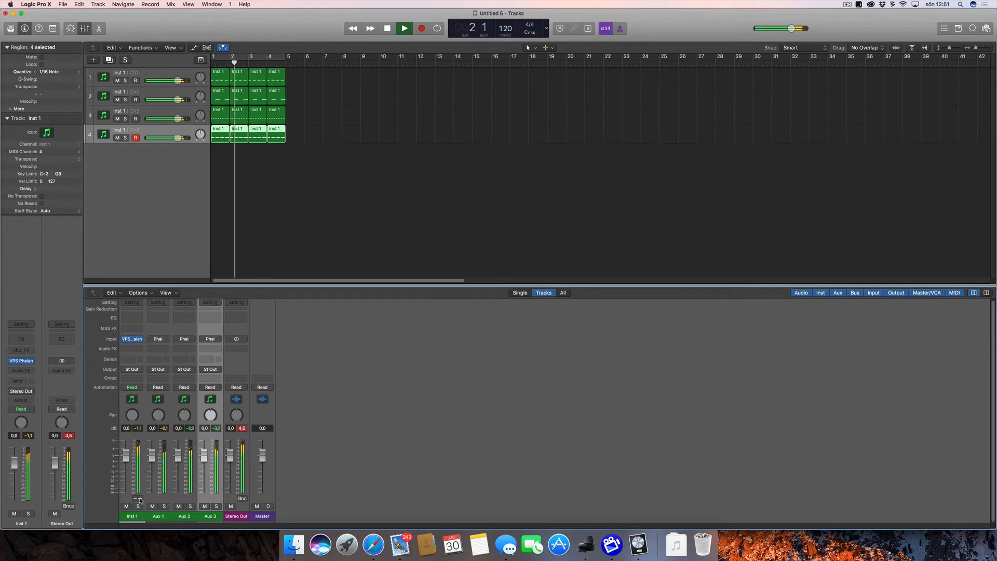
click(386, 28)
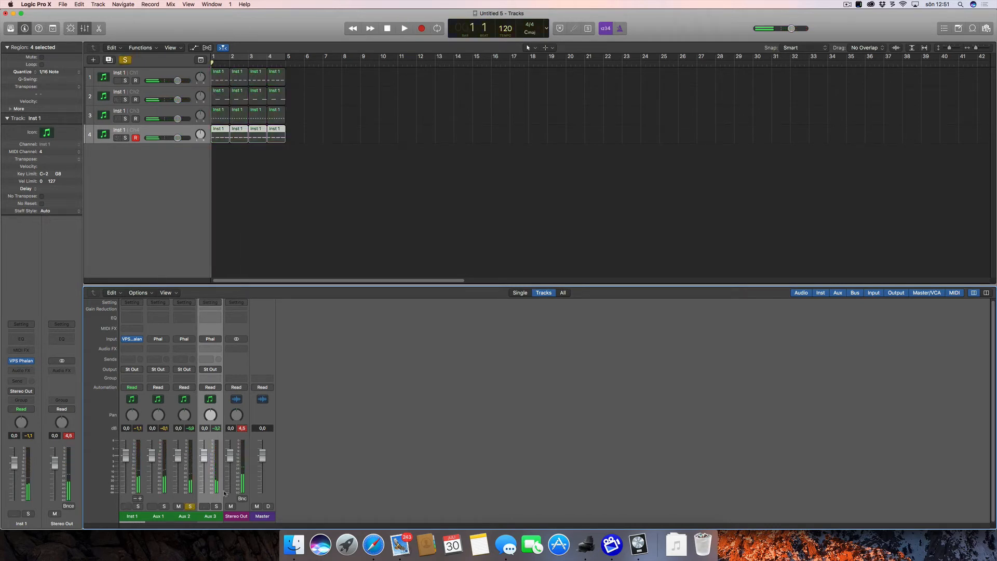
click(404, 28)
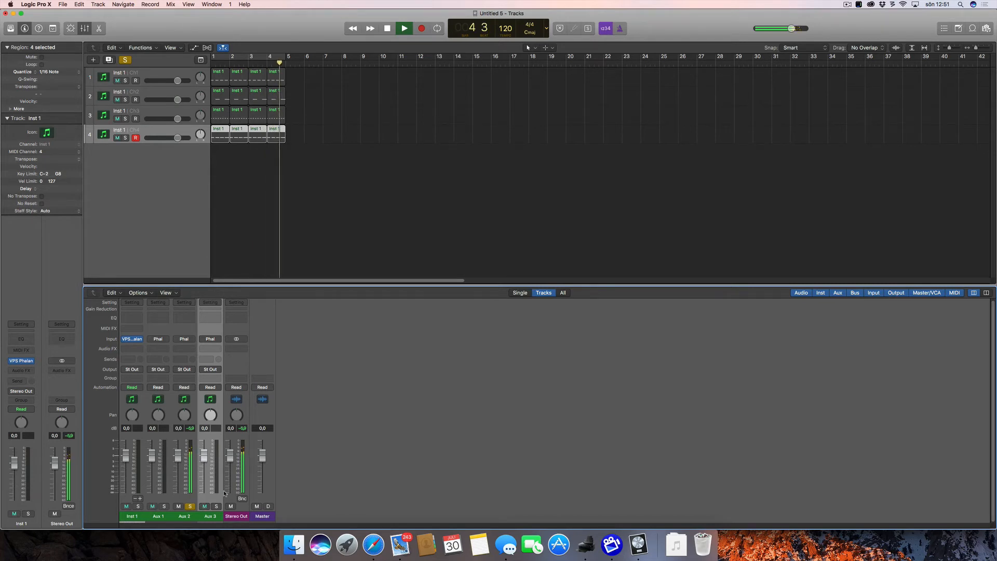
click(404, 28)
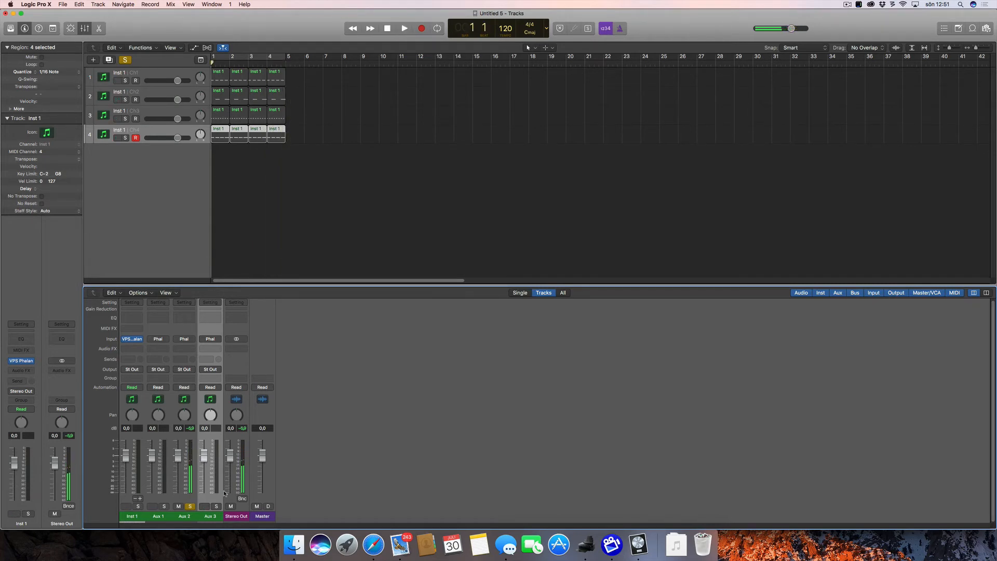
click(404, 28)
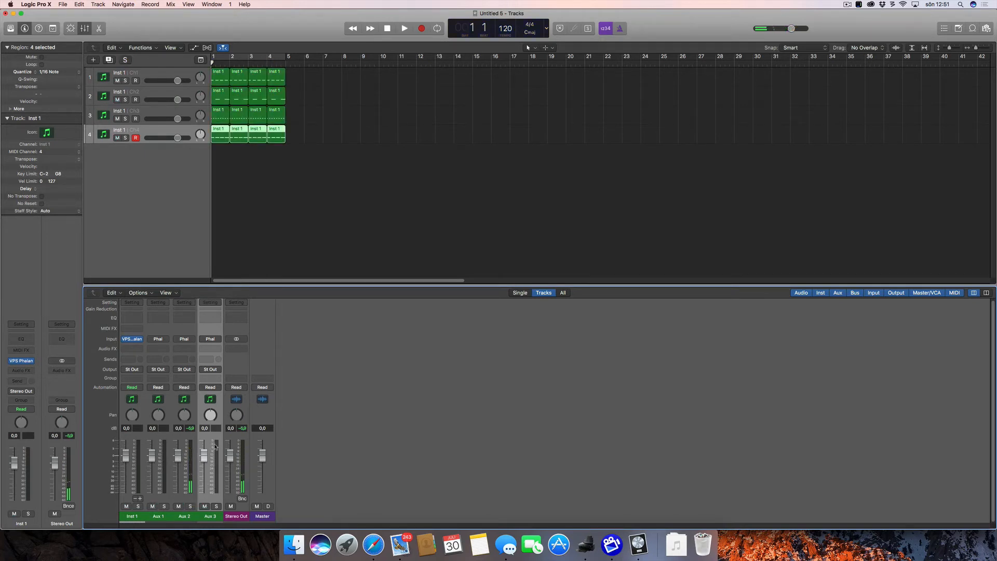
click(128, 110)
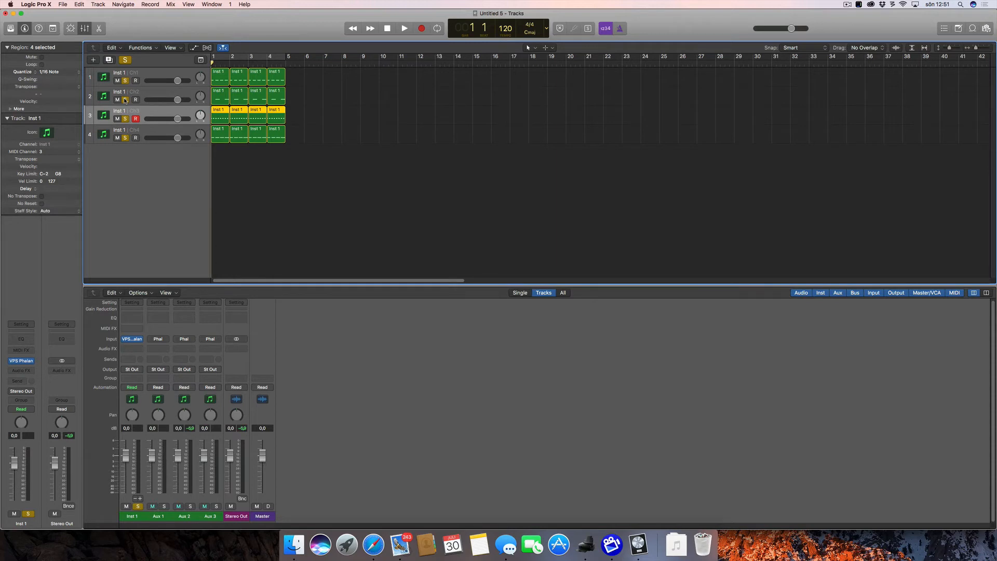
click(128, 96)
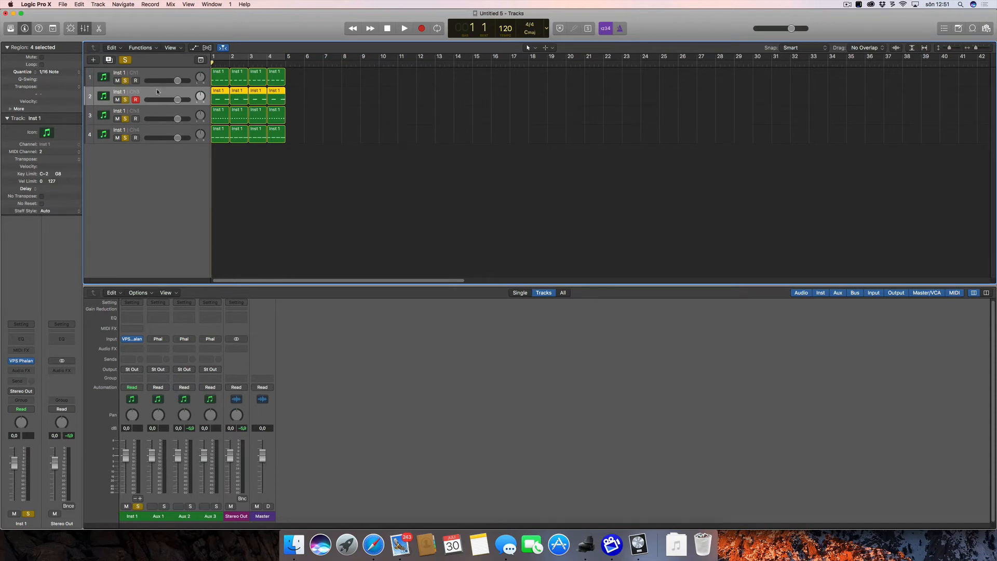
click(405, 28)
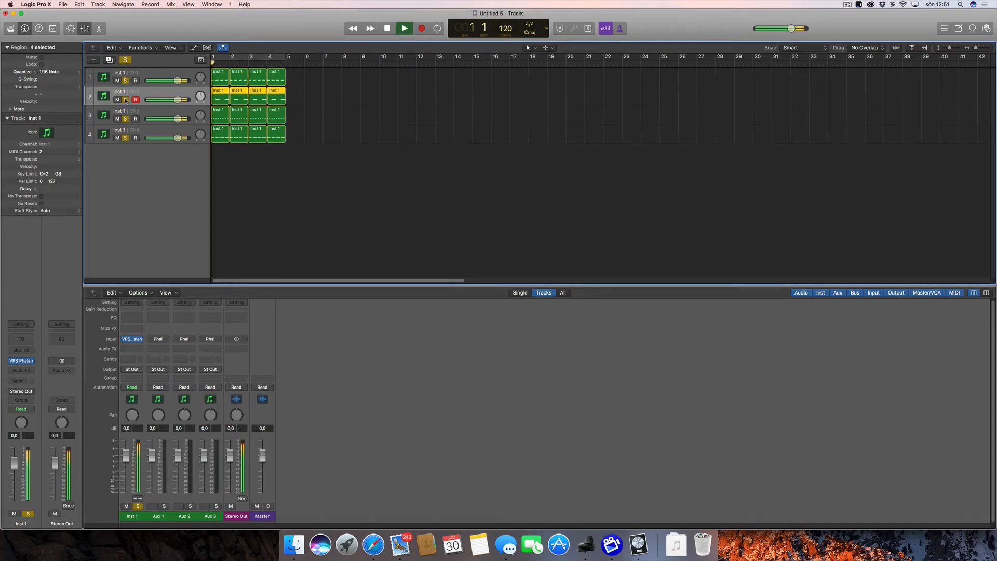
click(404, 28)
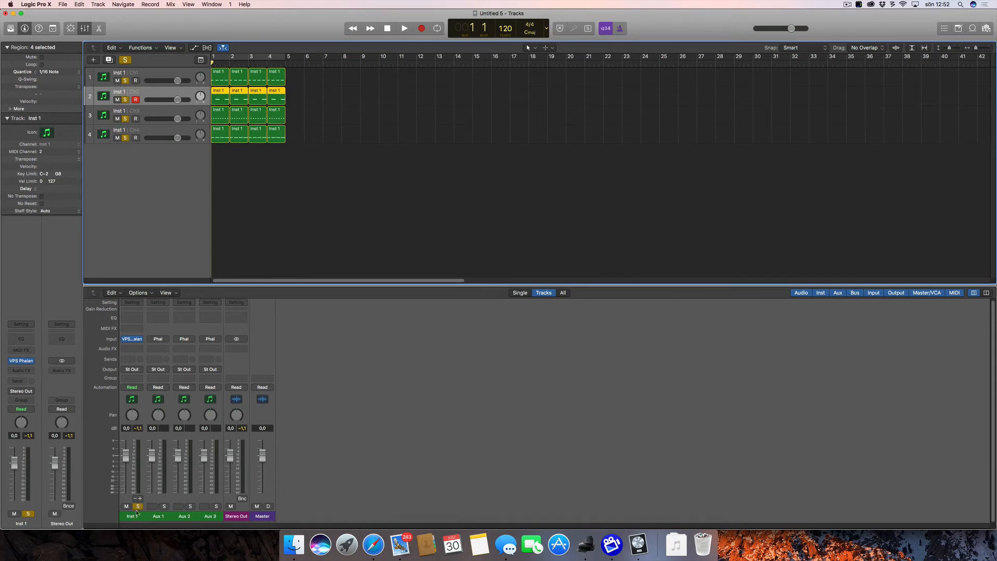
click(137, 507)
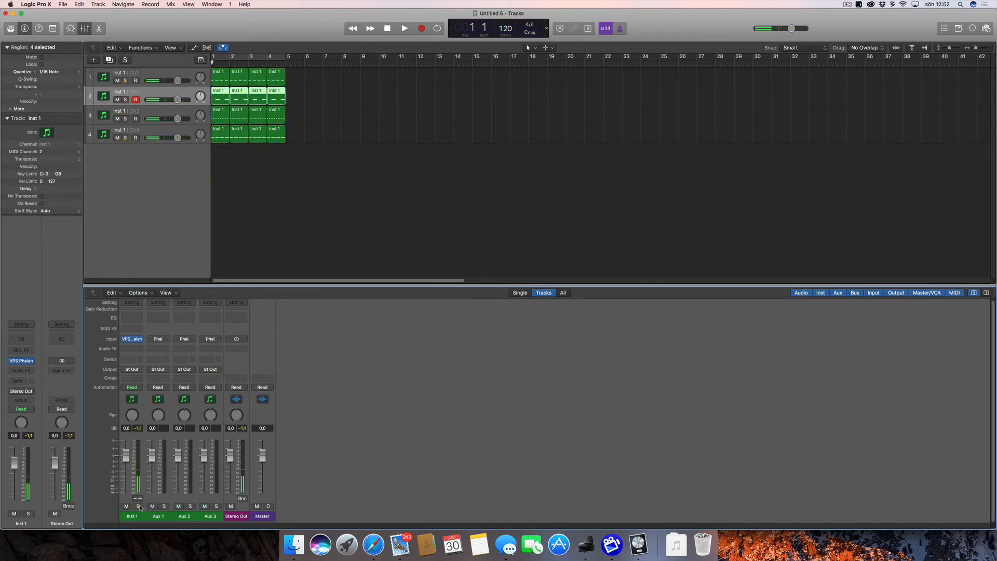
Step: Rename the first two drum tracks Bd and clap, and the Aux 2 channel Hh
click(119, 75)
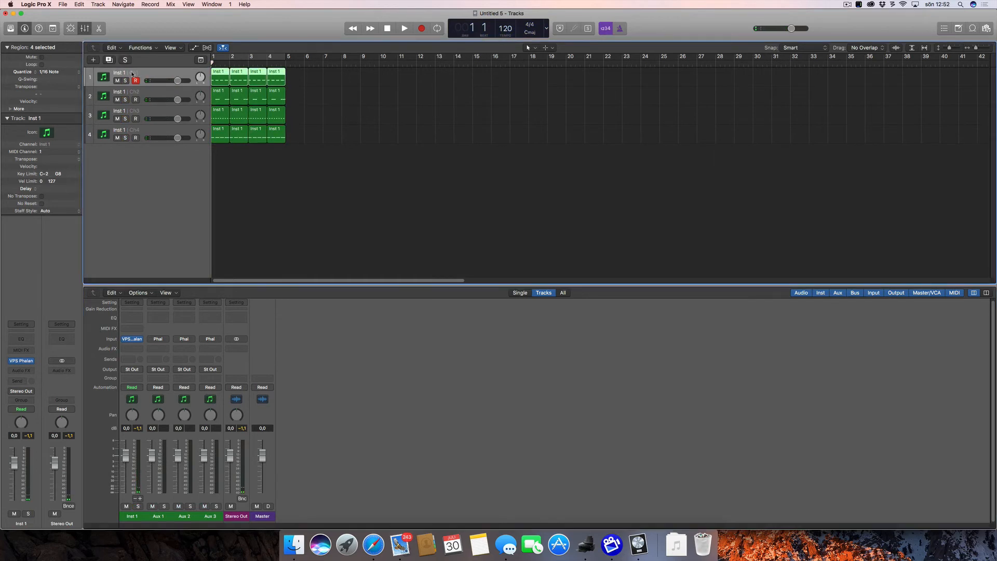
double_click(121, 71)
text(Bd)
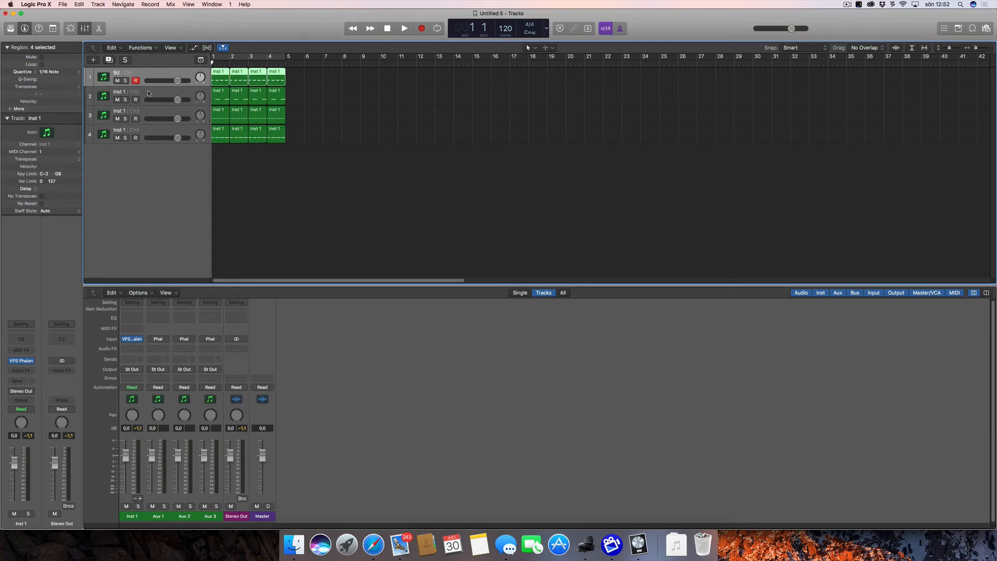
click(136, 99)
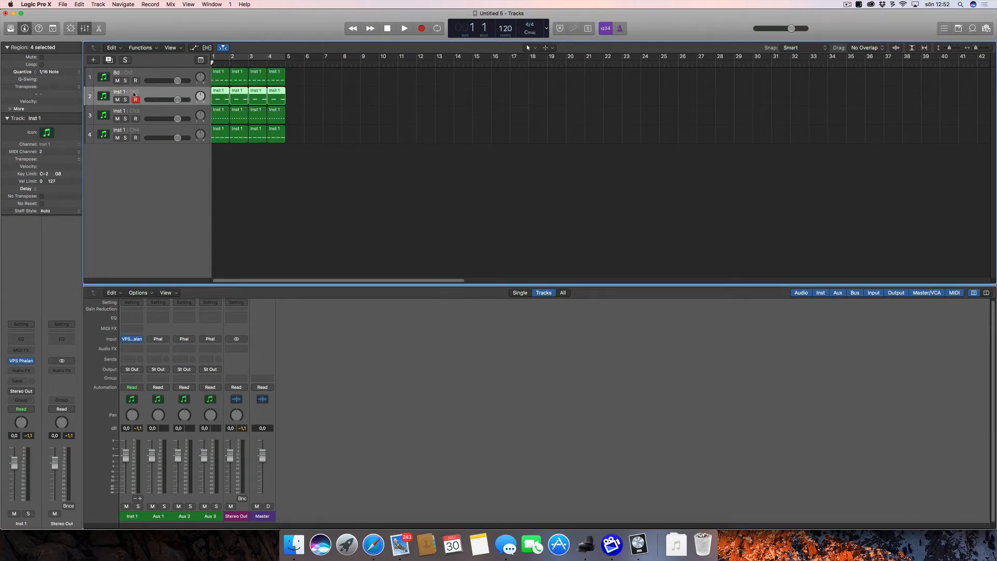
double_click(117, 90)
text(clap)
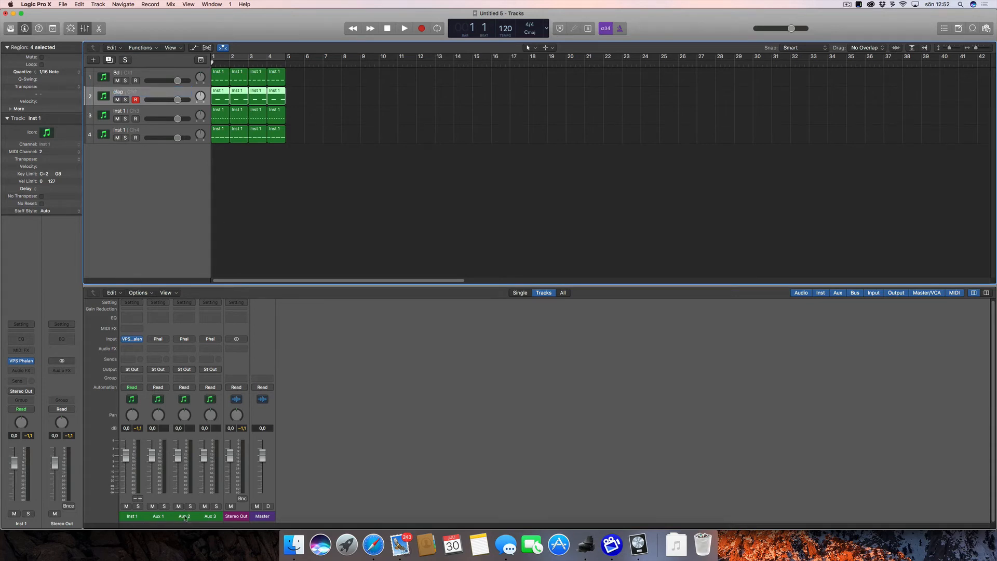
click(184, 516)
text(Hh)
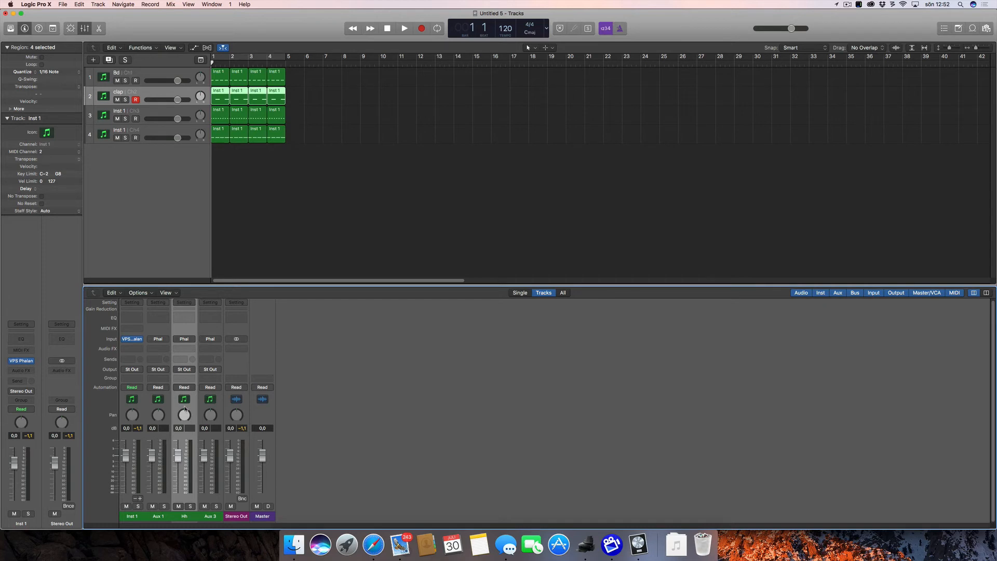
mouse_move(222, 243)
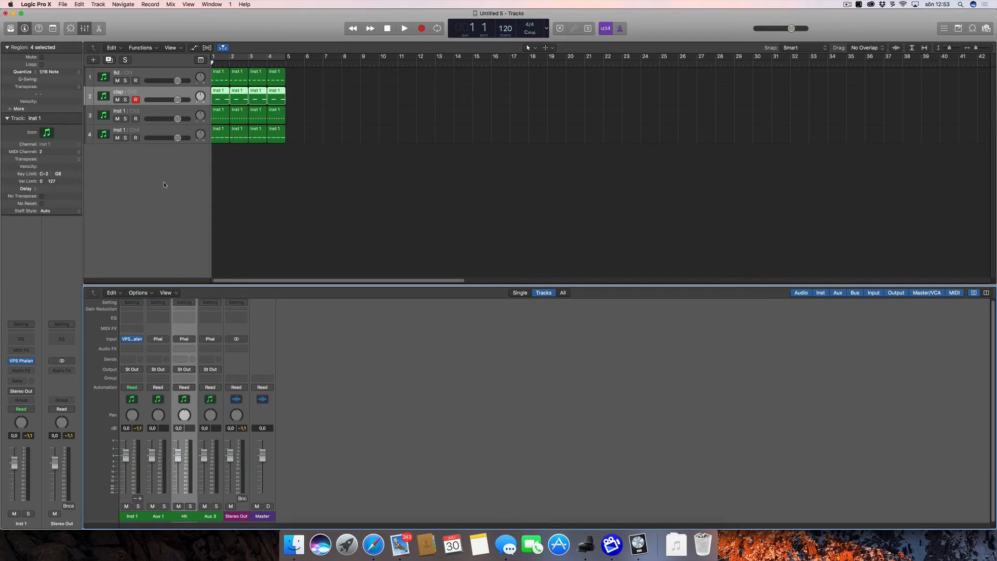
mouse_move(175, 186)
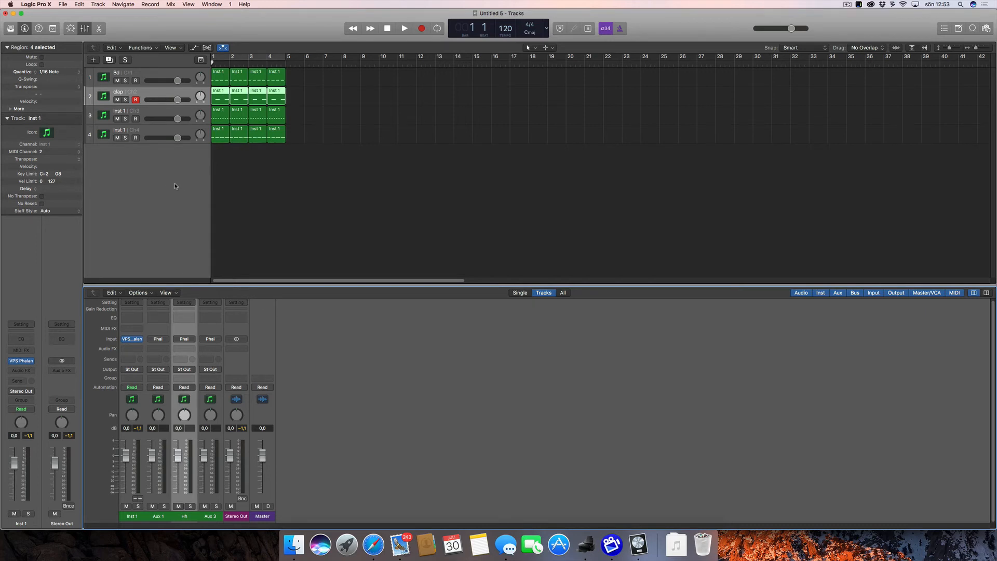
click(127, 114)
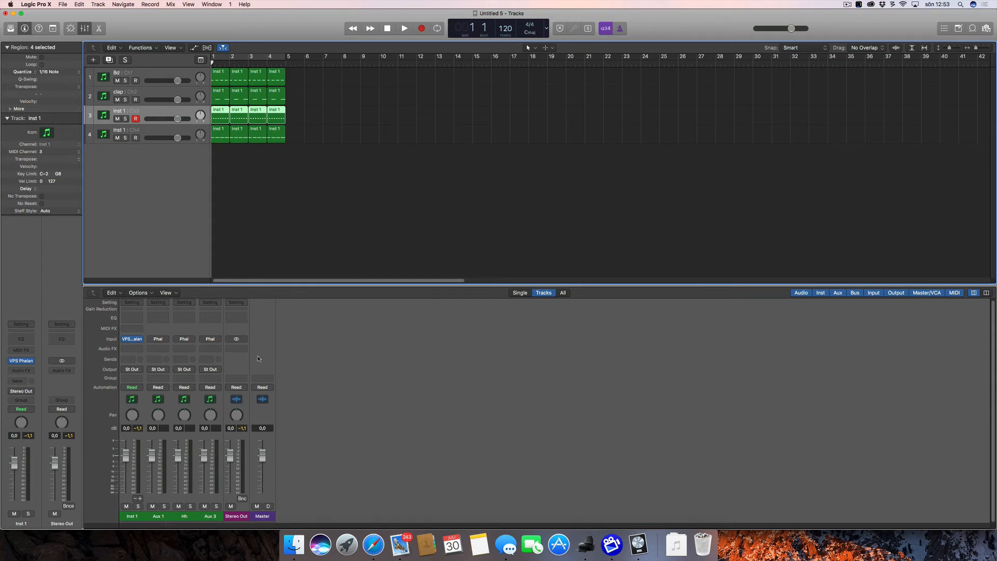
Step: Select the third drum track, bring the mixer back, and unsolo Inst 1
click(124, 119)
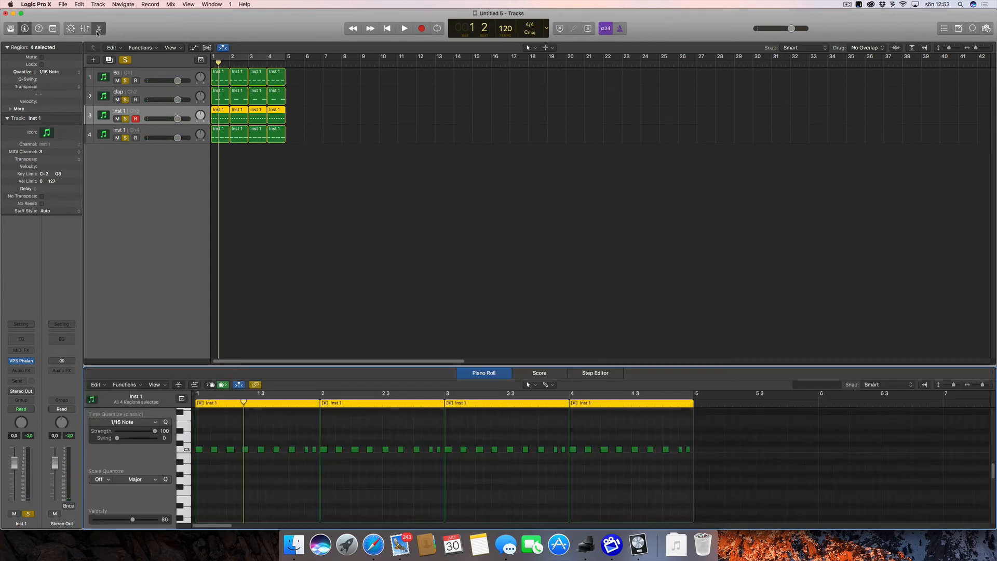
click(84, 28)
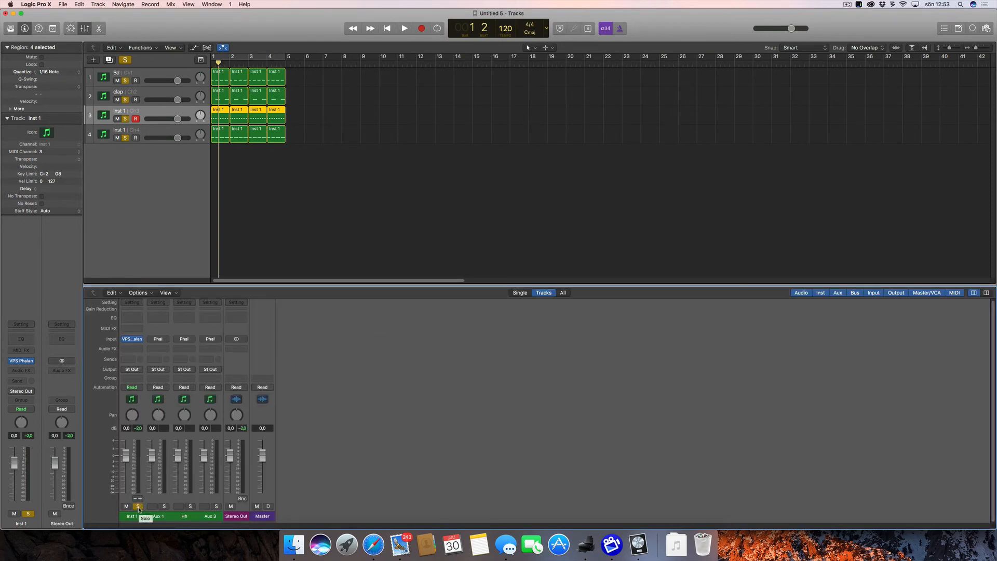
click(138, 507)
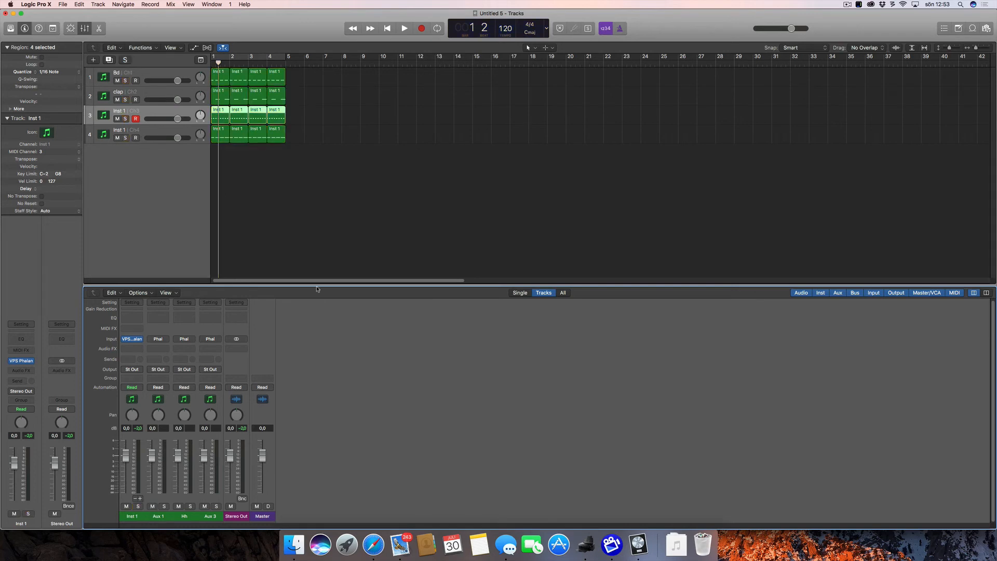
mouse_move(302, 266)
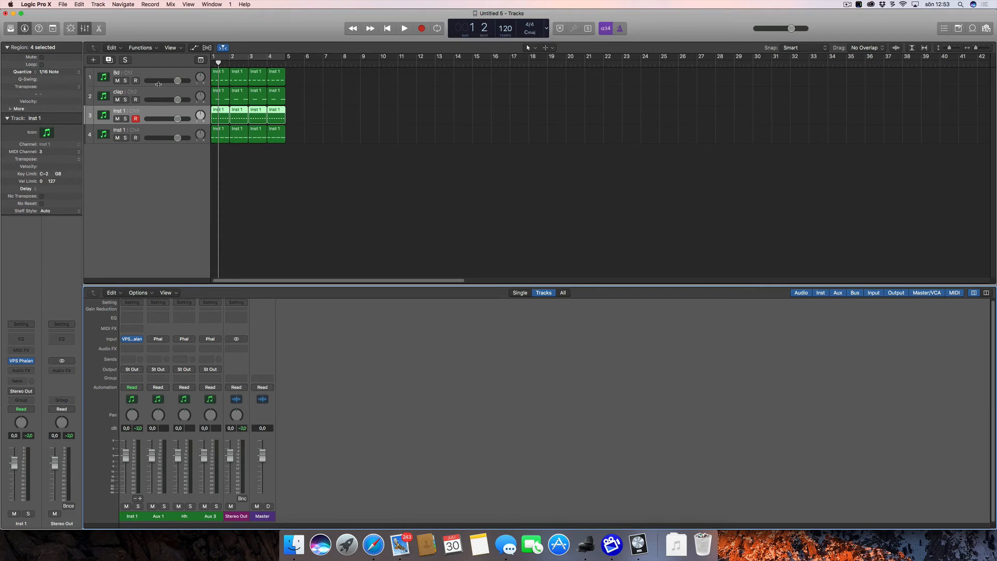
mouse_move(147, 89)
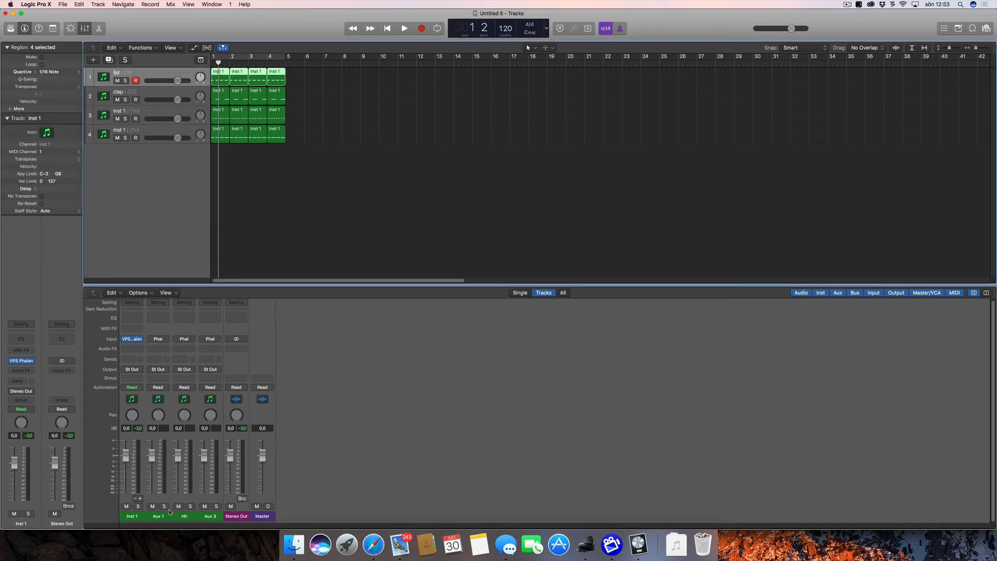
click(138, 507)
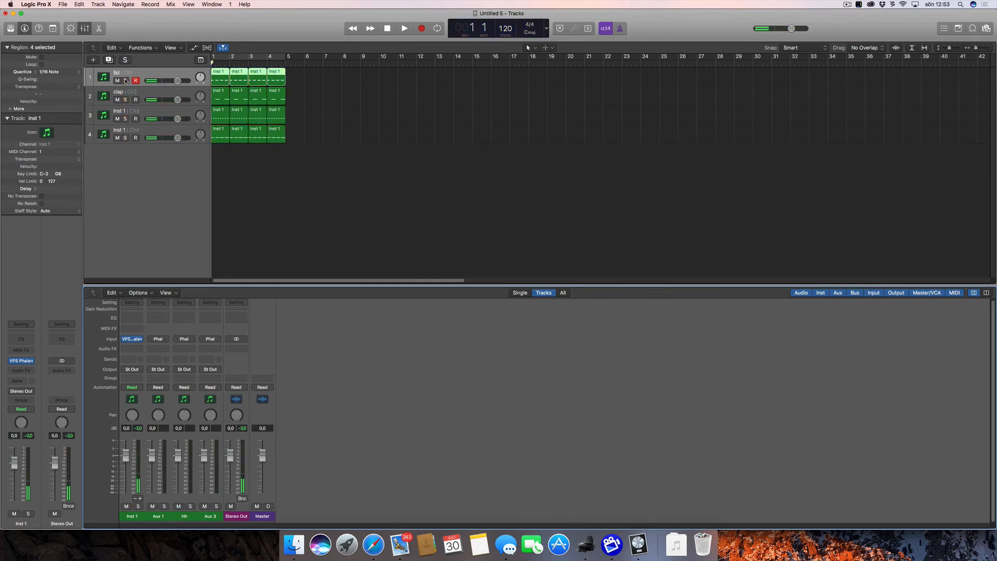
click(404, 28)
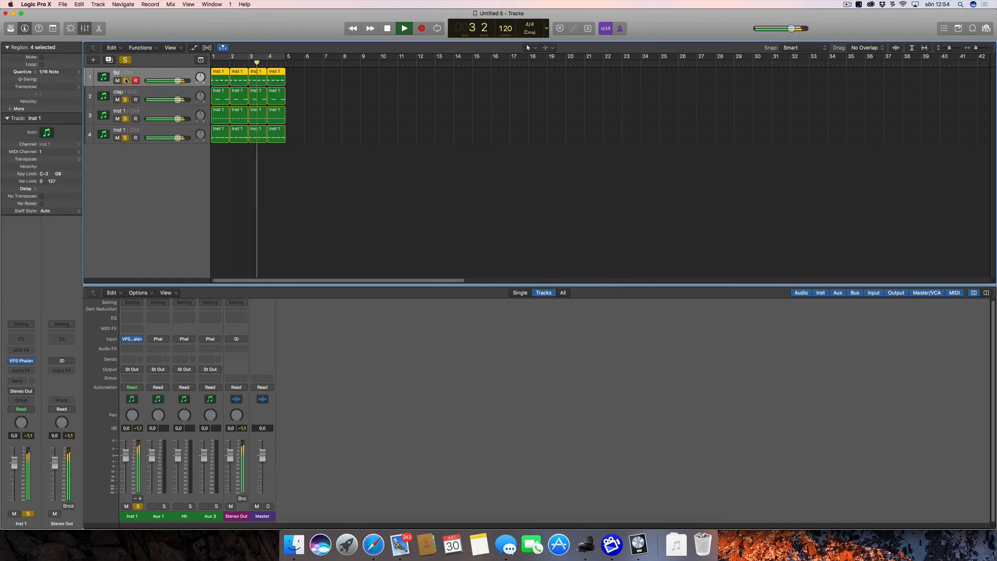
click(404, 28)
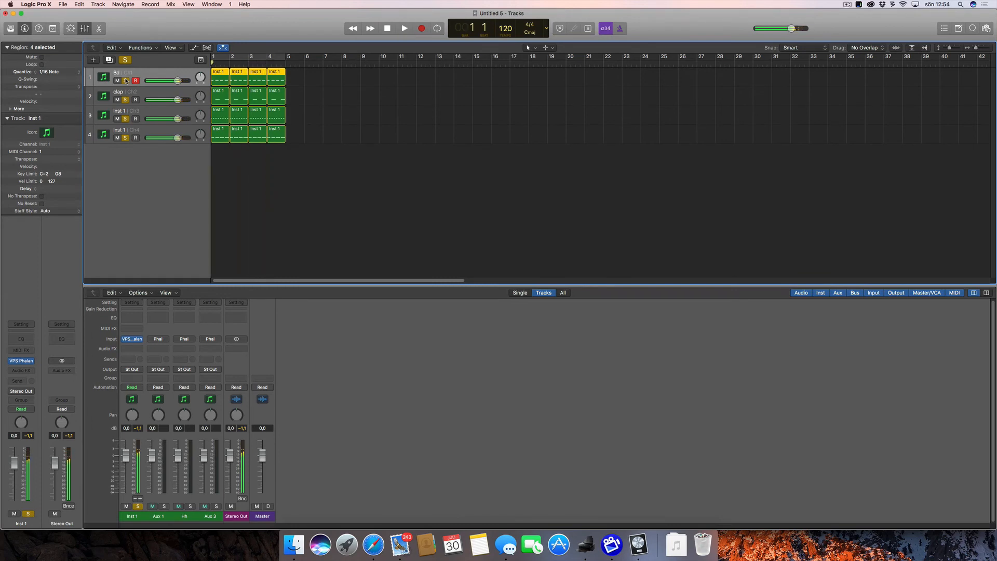
click(125, 80)
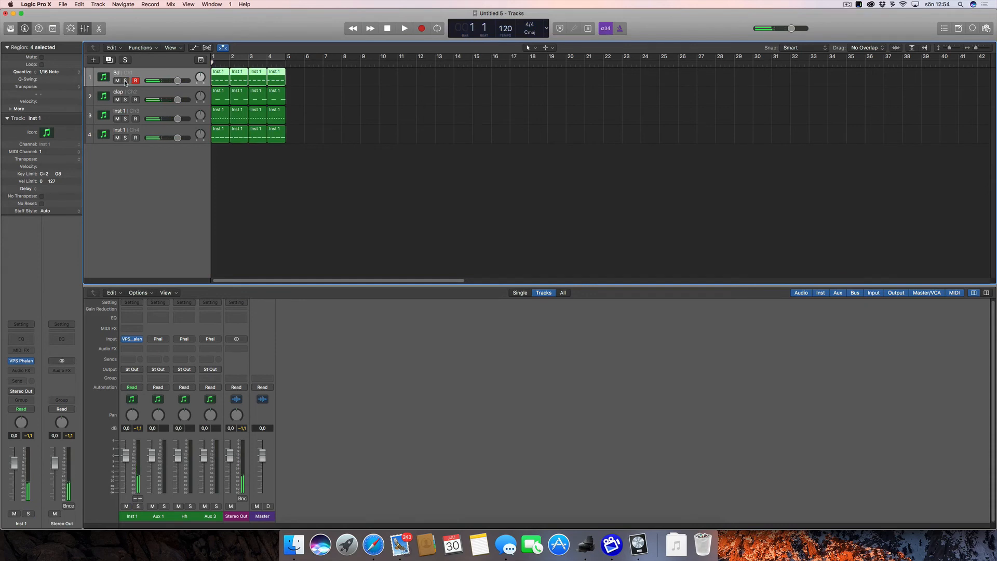
click(405, 28)
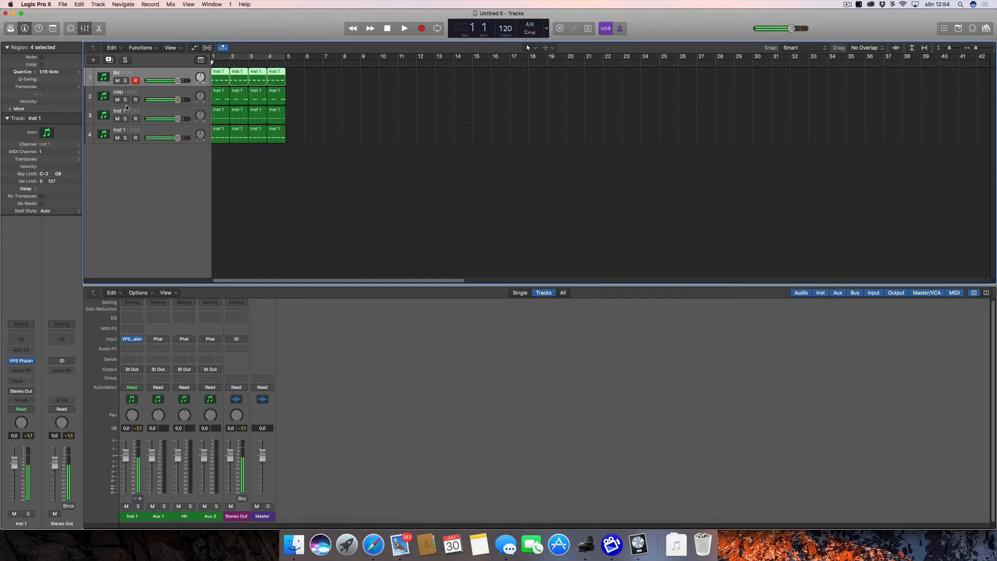
click(404, 28)
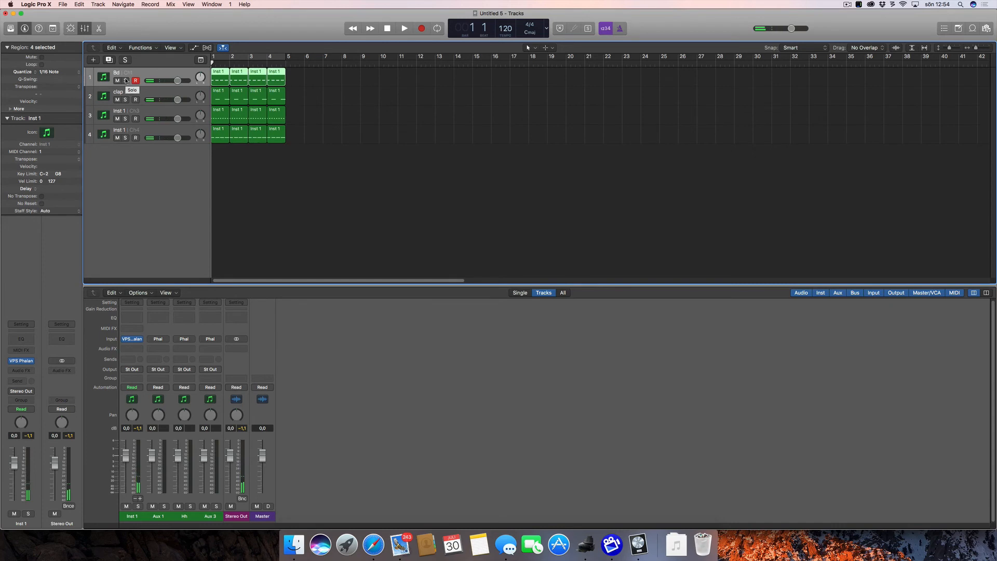
mouse_move(149, 71)
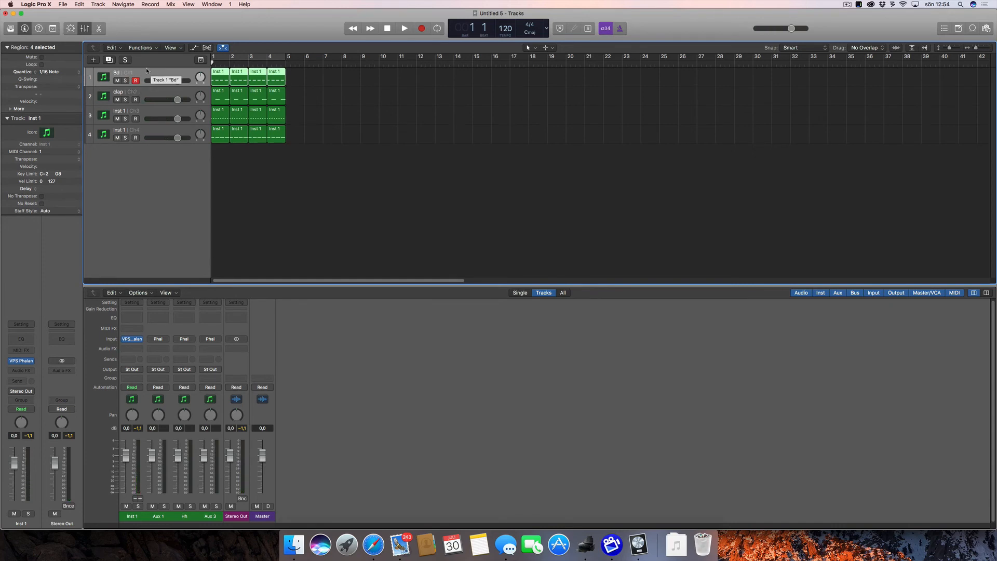
click(149, 130)
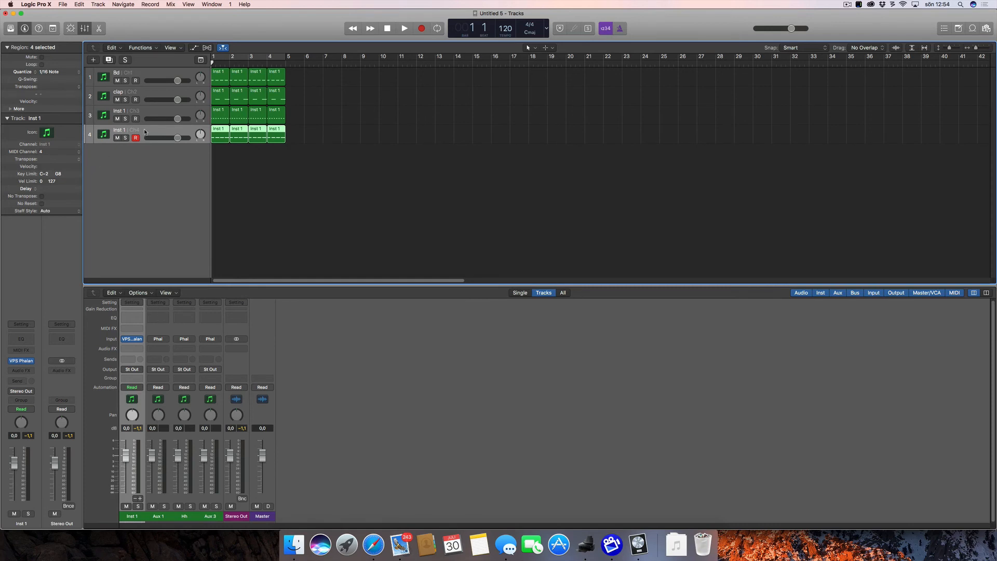
Step: Reassign the fourth track to Aux 3, the third to Hh, and clap to Aux 1
right_click(125, 131)
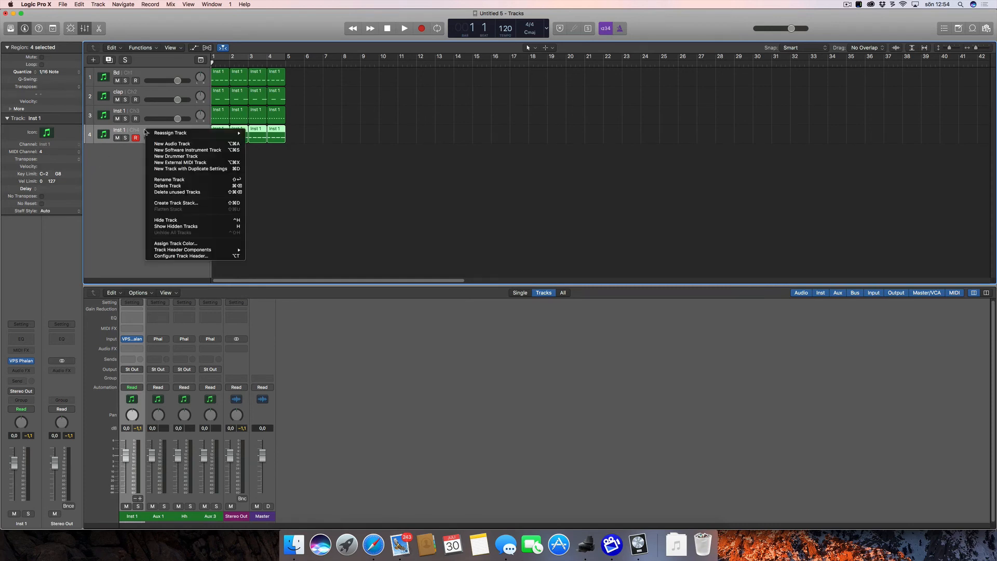
mouse_move(169, 133)
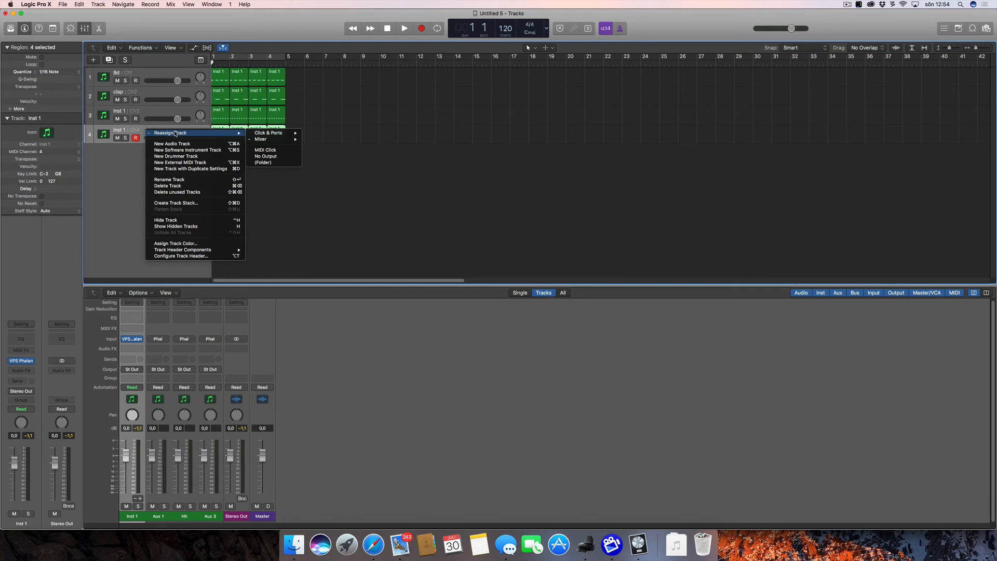
mouse_move(260, 139)
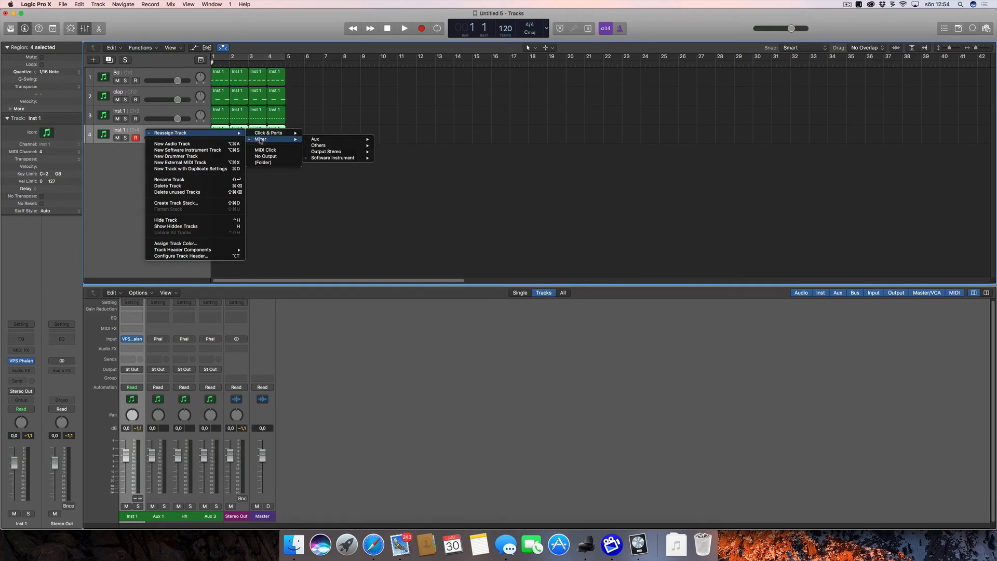
mouse_move(315, 139)
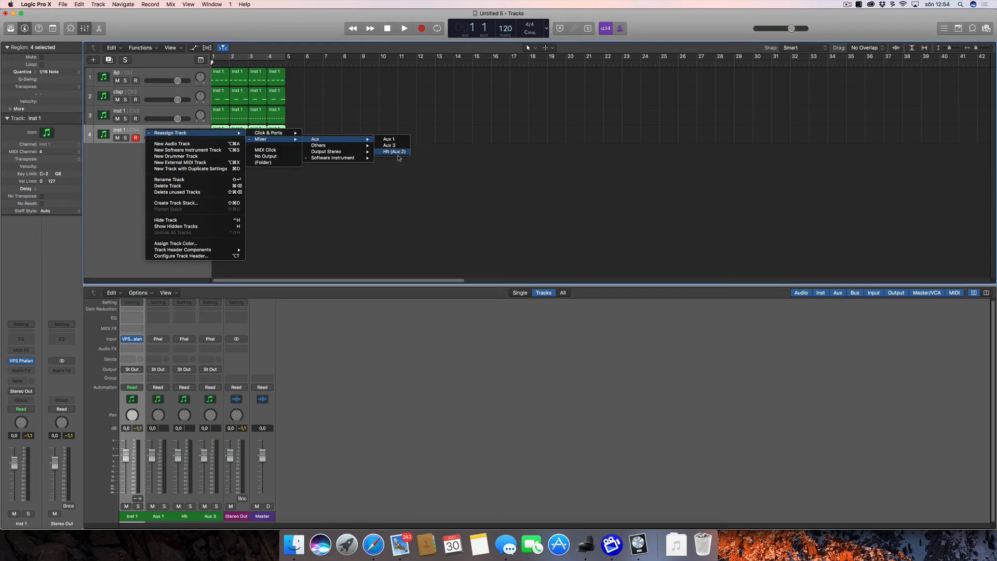
click(388, 145)
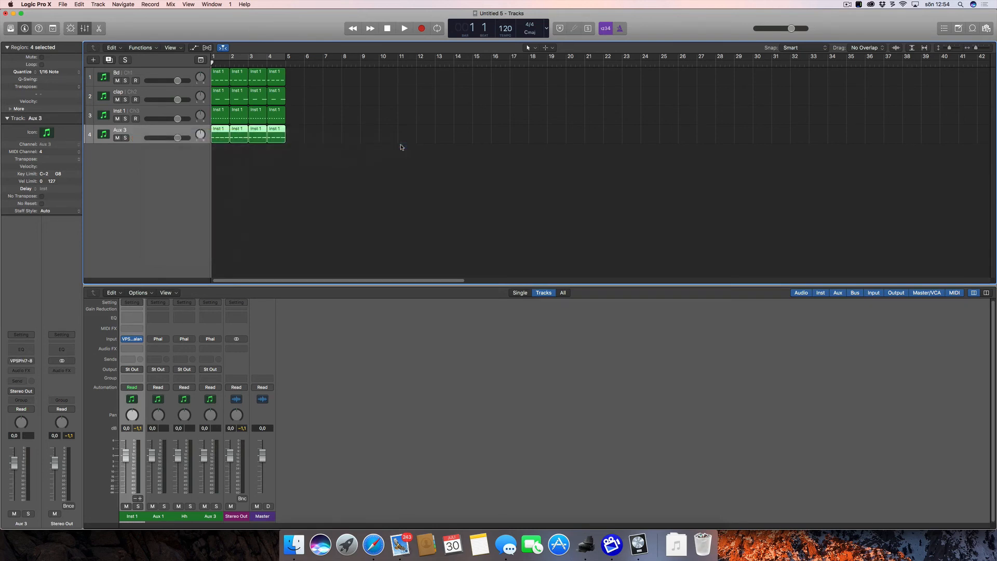
click(119, 110)
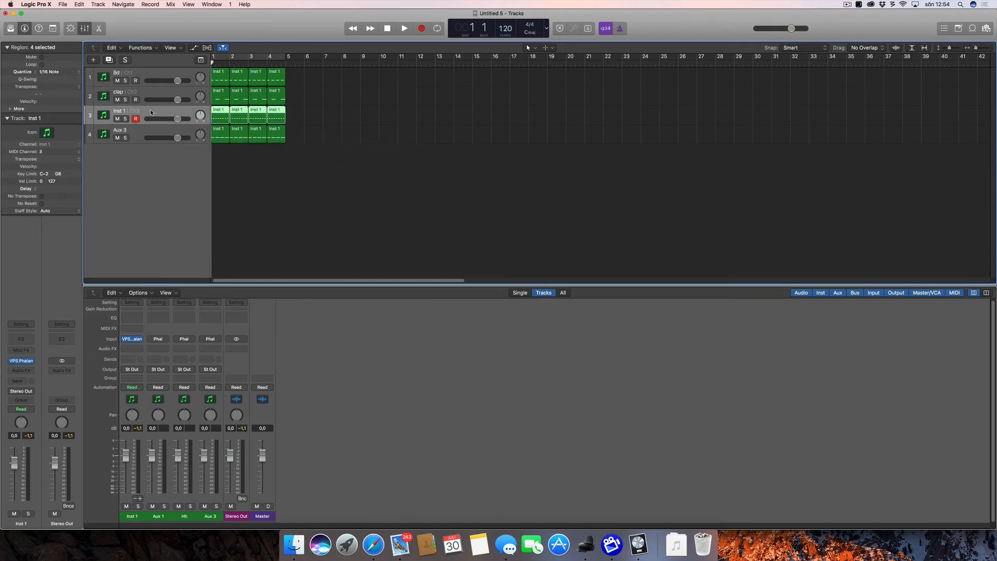
right_click(150, 112)
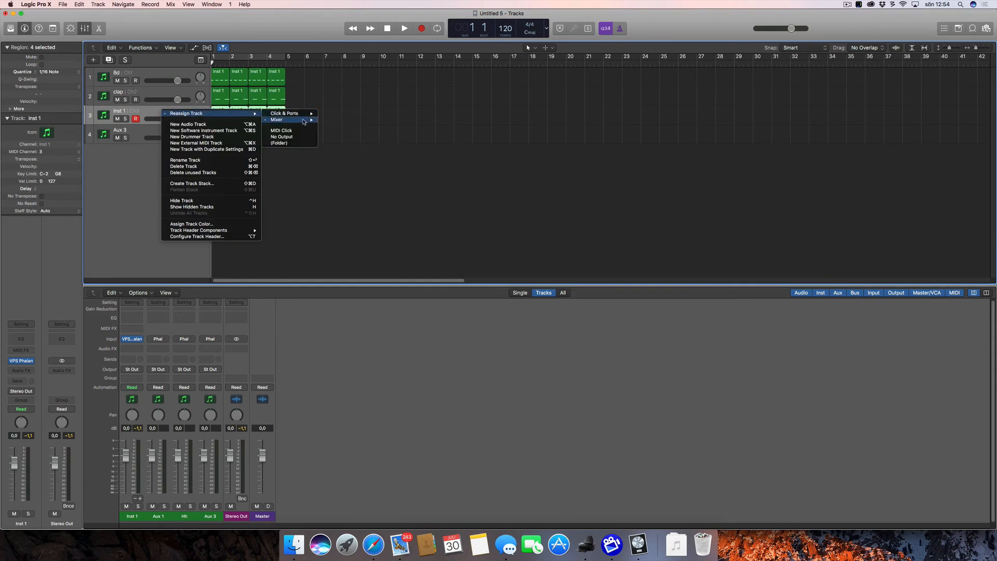
mouse_move(330, 119)
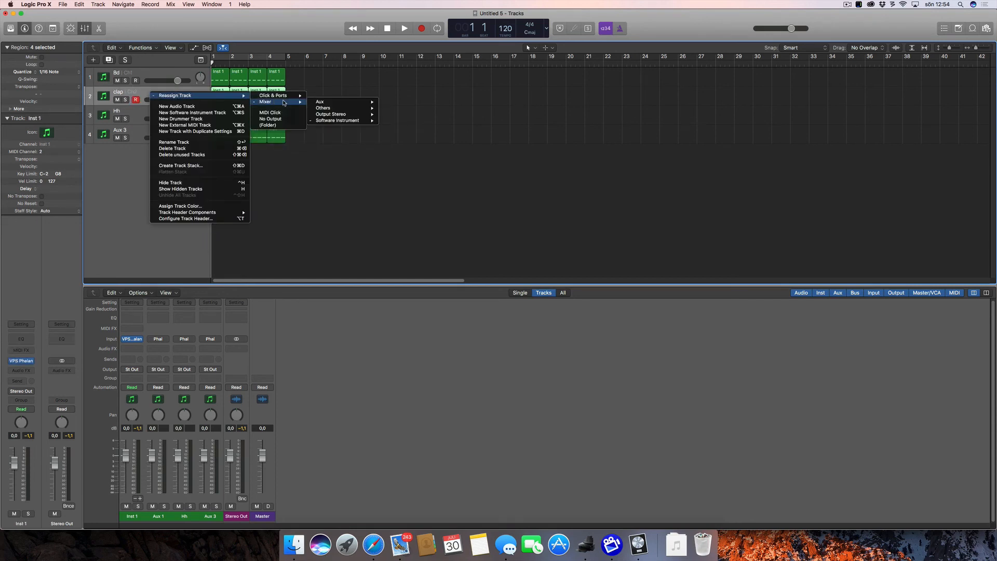
mouse_move(320, 101)
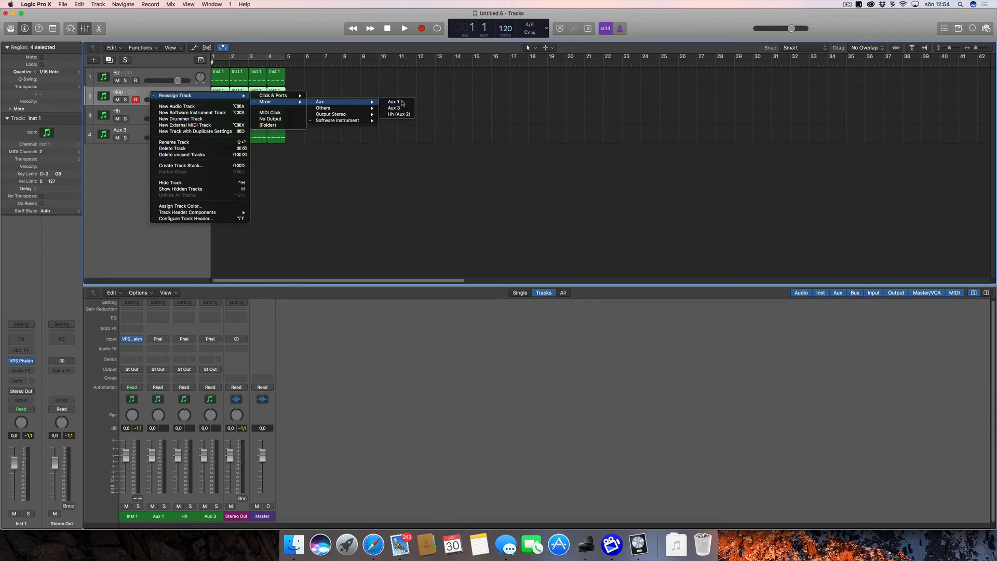
click(393, 102)
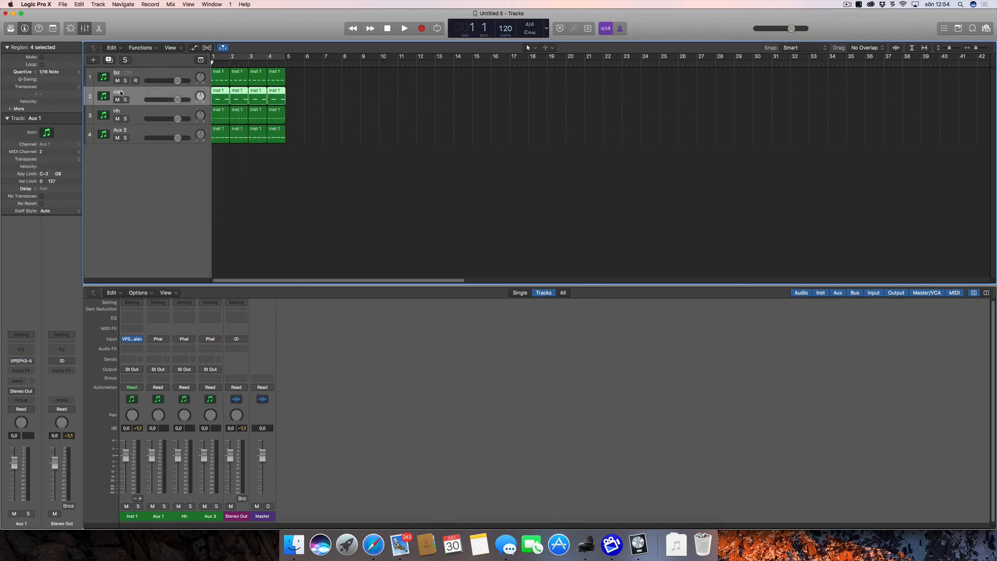
Step: Rename track 2 to Clap, solo it, and start playback to hear it
double_click(118, 91)
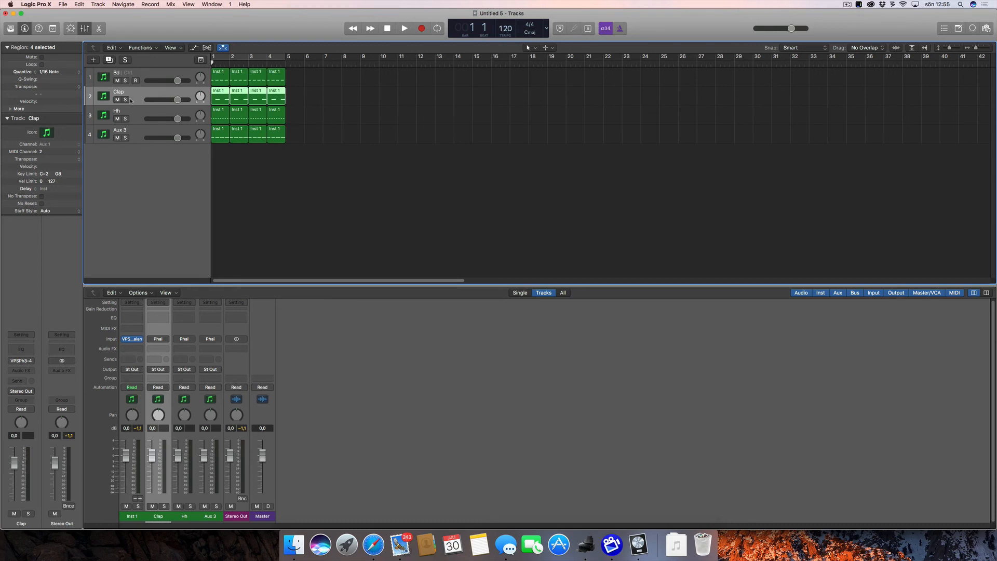
click(125, 99)
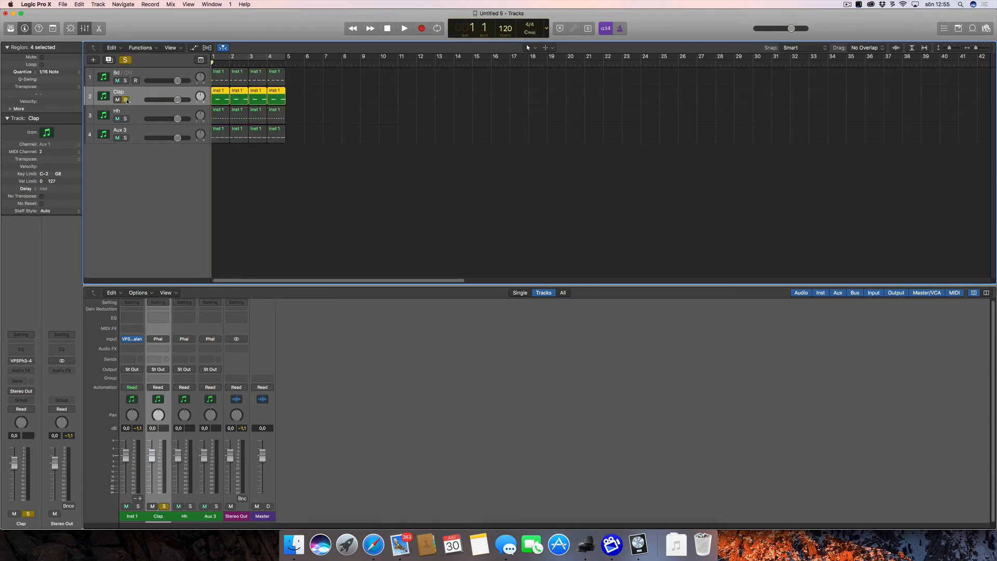
click(404, 28)
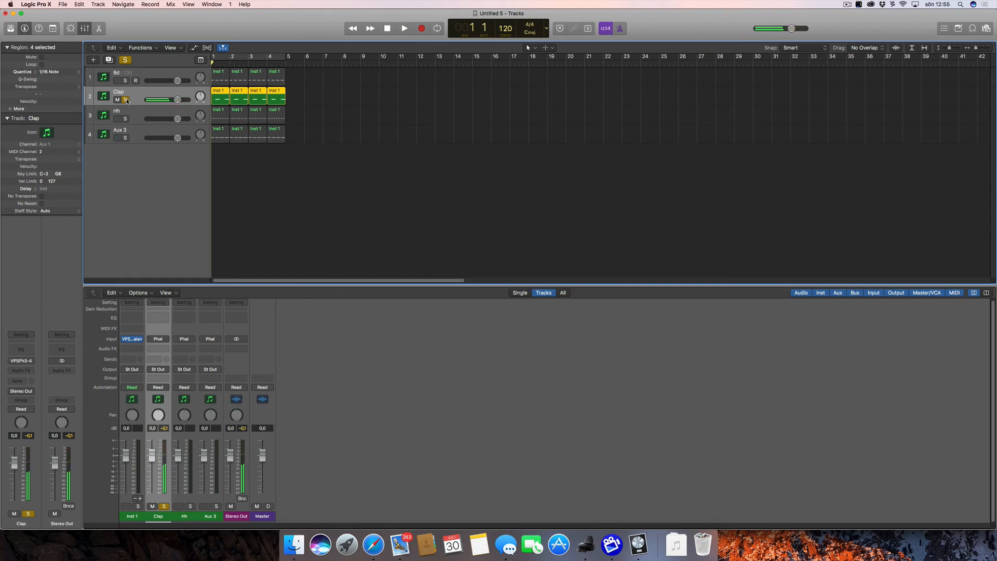
Step: Solo the Hh track, then the Aux 3 mixer channel, auditioning before stopping playback
click(125, 119)
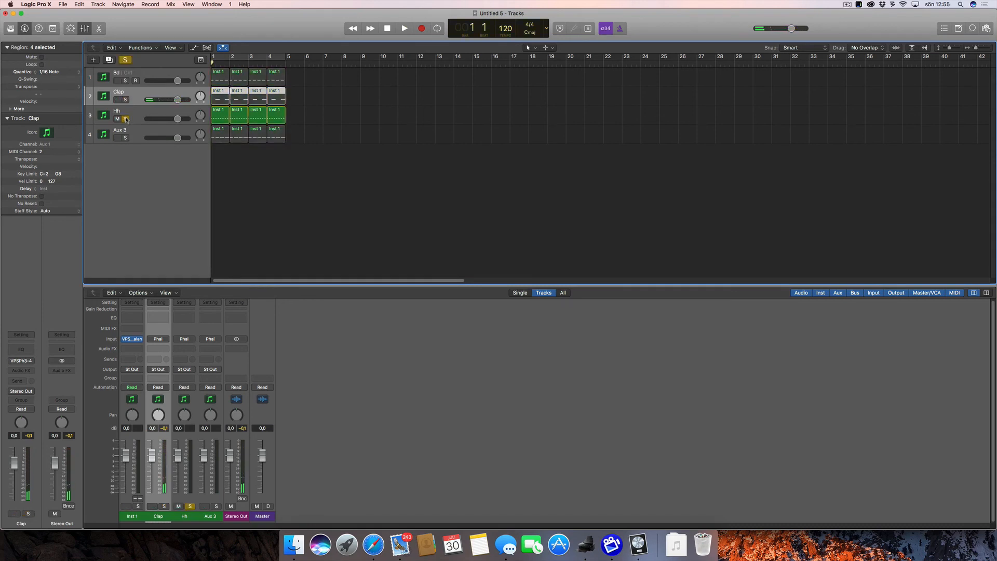
drag(147, 119, 168, 118)
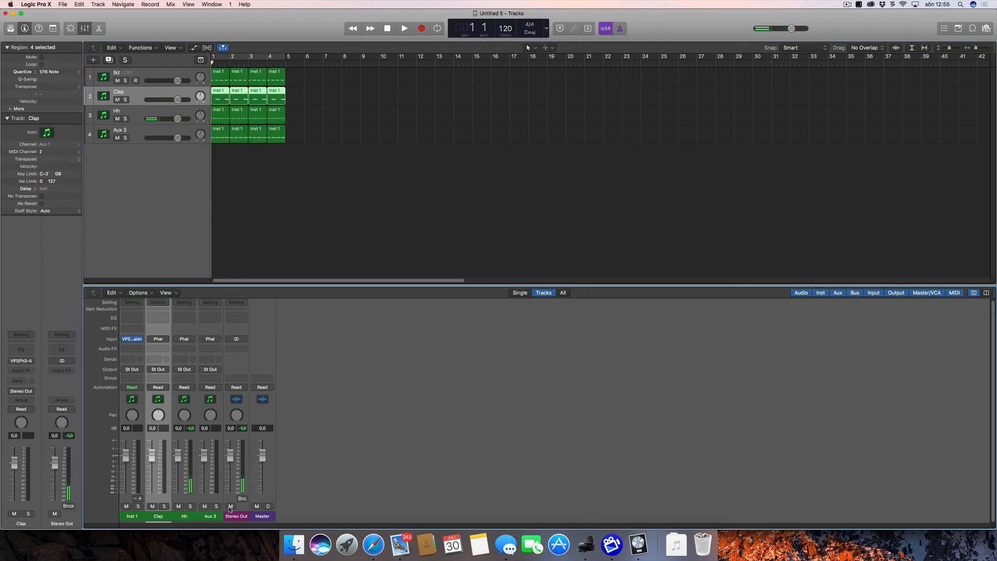
click(230, 506)
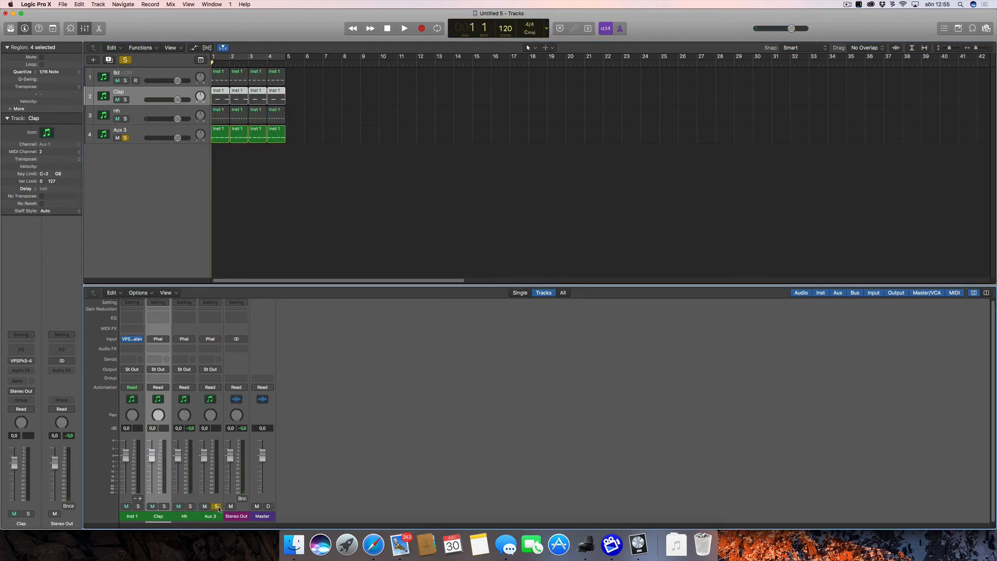
click(404, 28)
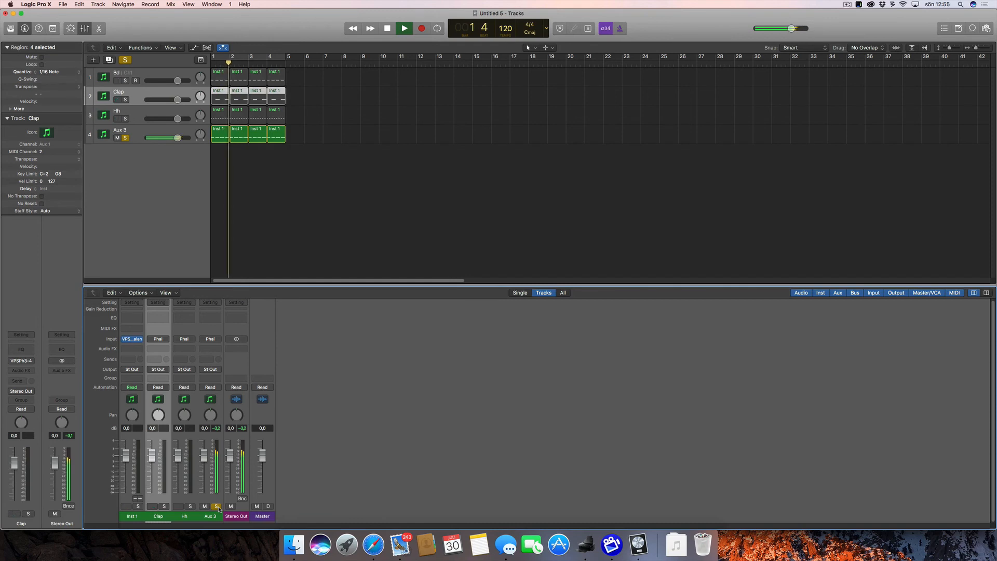
click(387, 28)
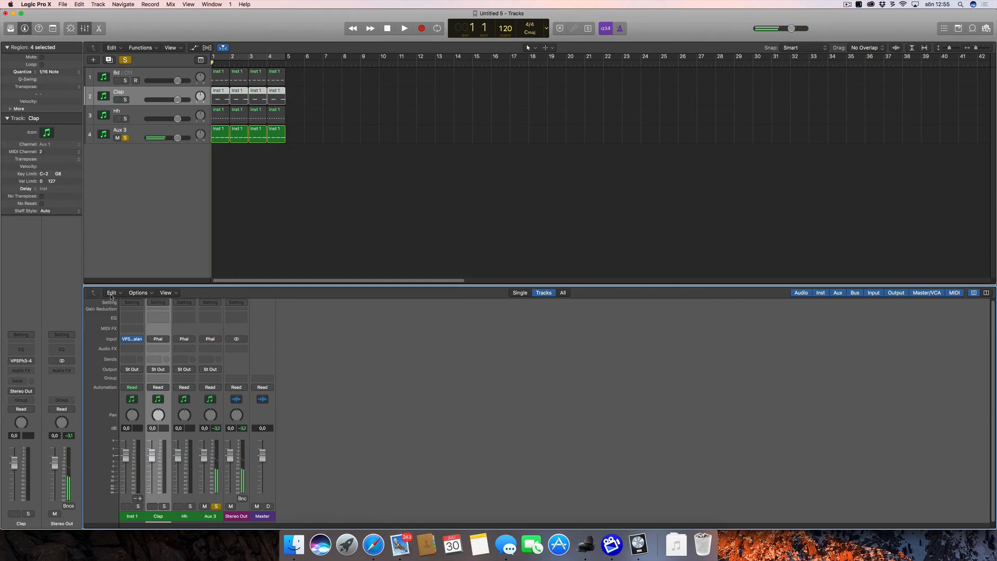